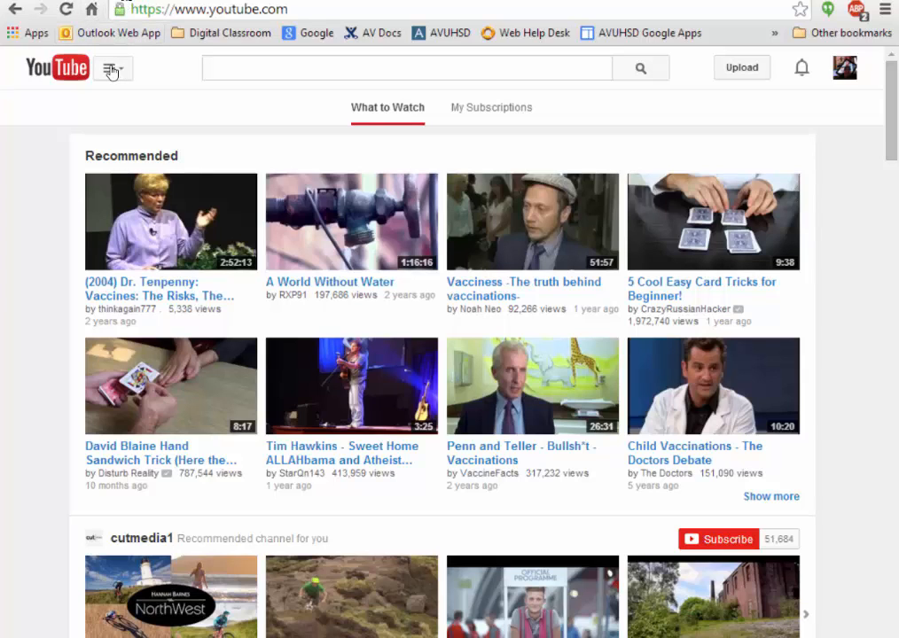
{"action": "mouse_move", "coordinate": [102, 84]}
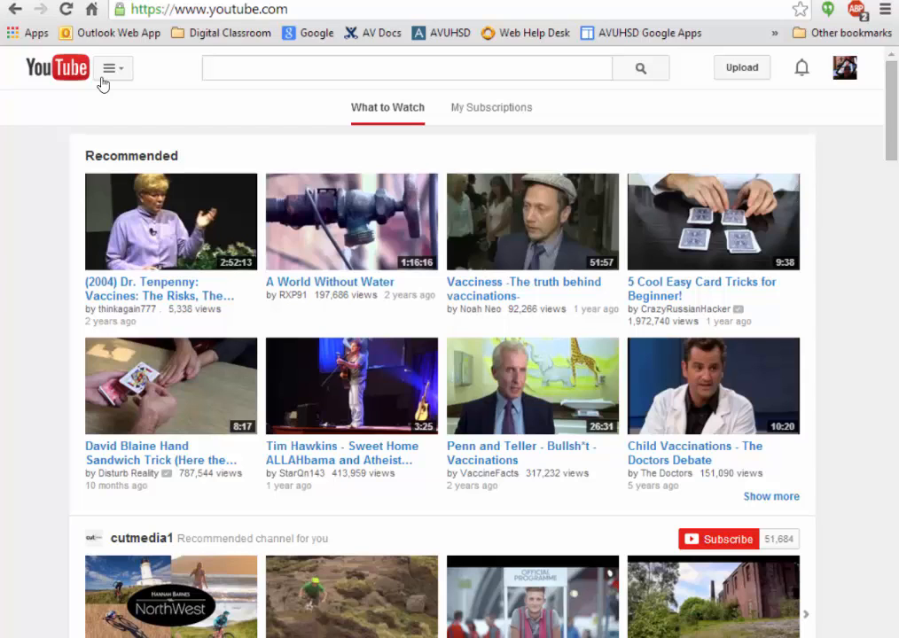
{"action": "mouse_move", "coordinate": [121, 78]}
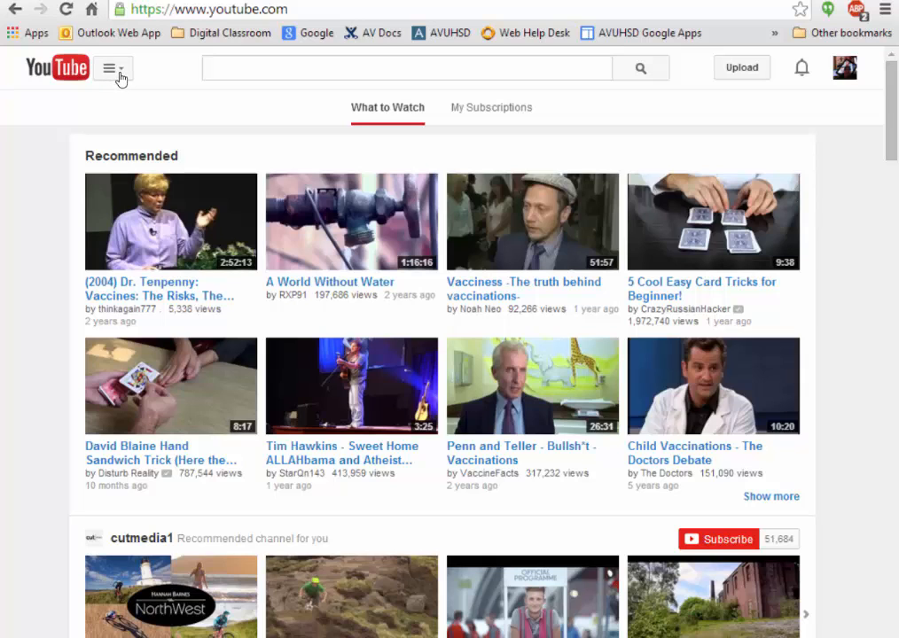
- Reach your own channel page through the guide menu's My Channel entry
{"action": "left_click", "coordinate": [110, 67]}
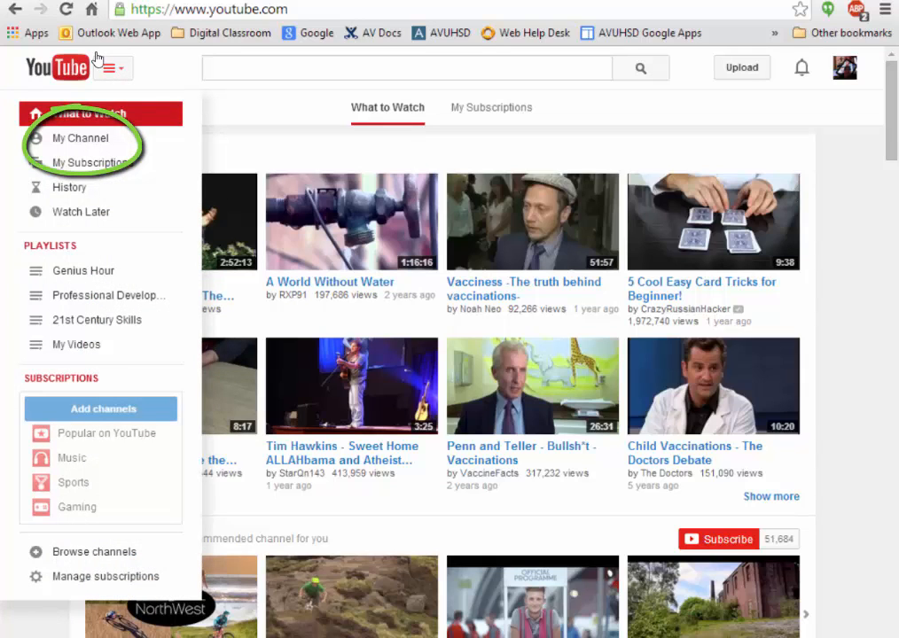
{"action": "mouse_move", "coordinate": [78, 138]}
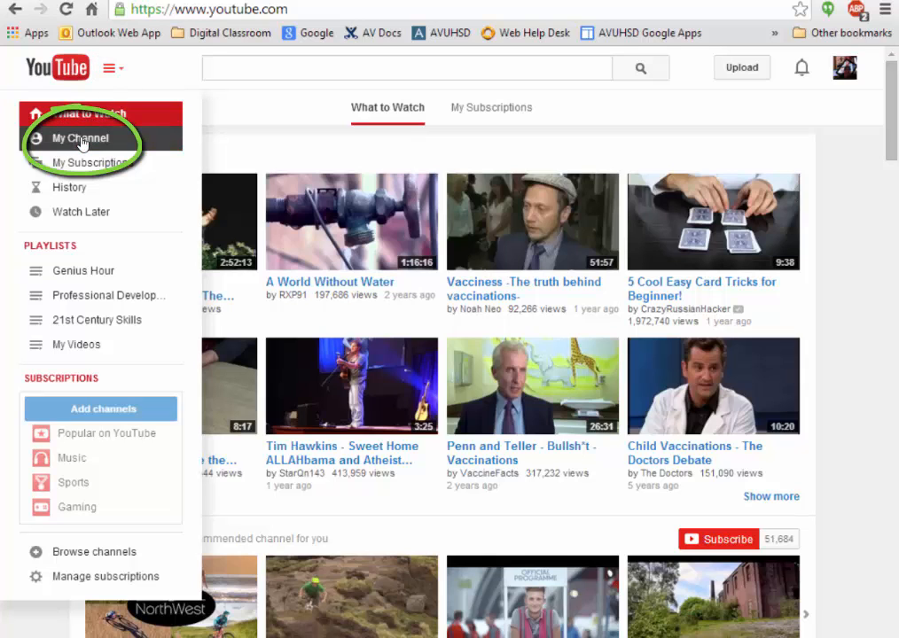
{"action": "left_click", "coordinate": [74, 138]}
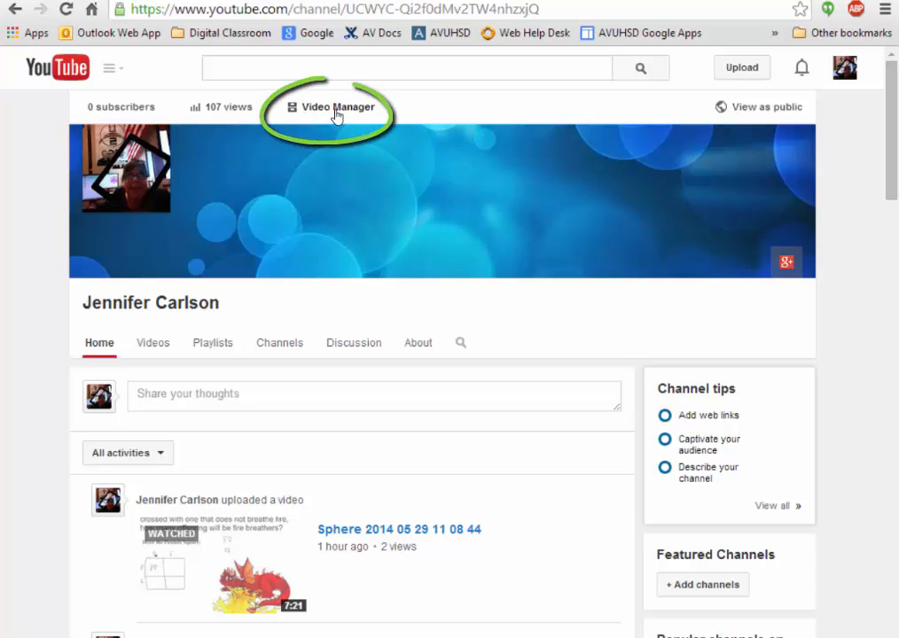
- Reach the Creator Studio Audio Library via the Video Manager and Create section
{"action": "left_click", "coordinate": [335, 108]}
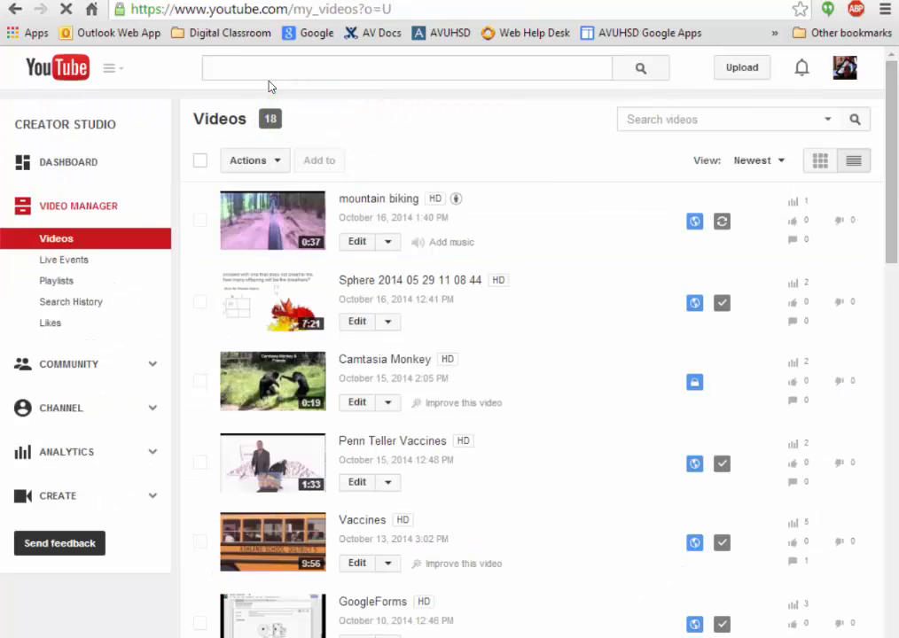
{"action": "mouse_move", "coordinate": [56, 241]}
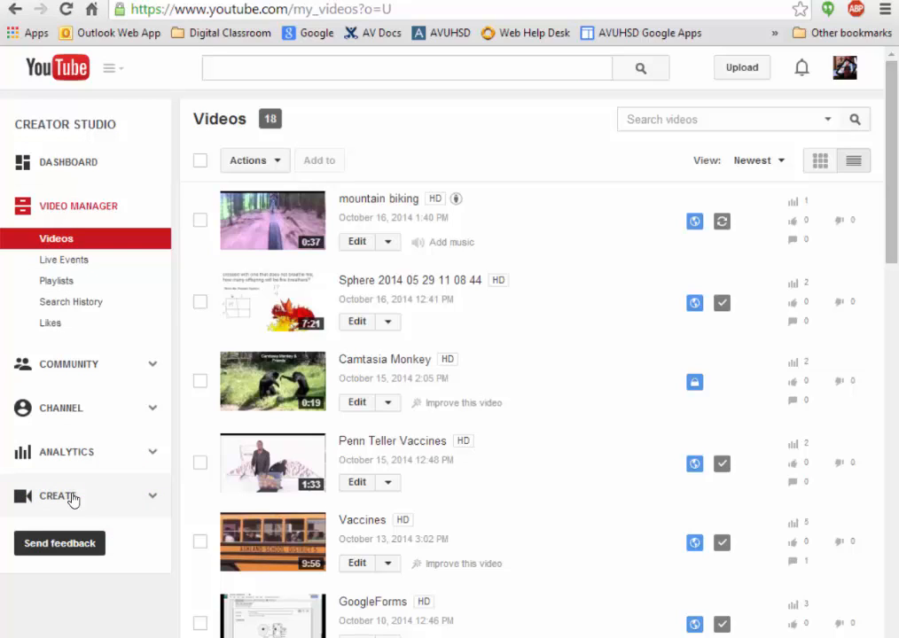
{"action": "mouse_move", "coordinate": [61, 496]}
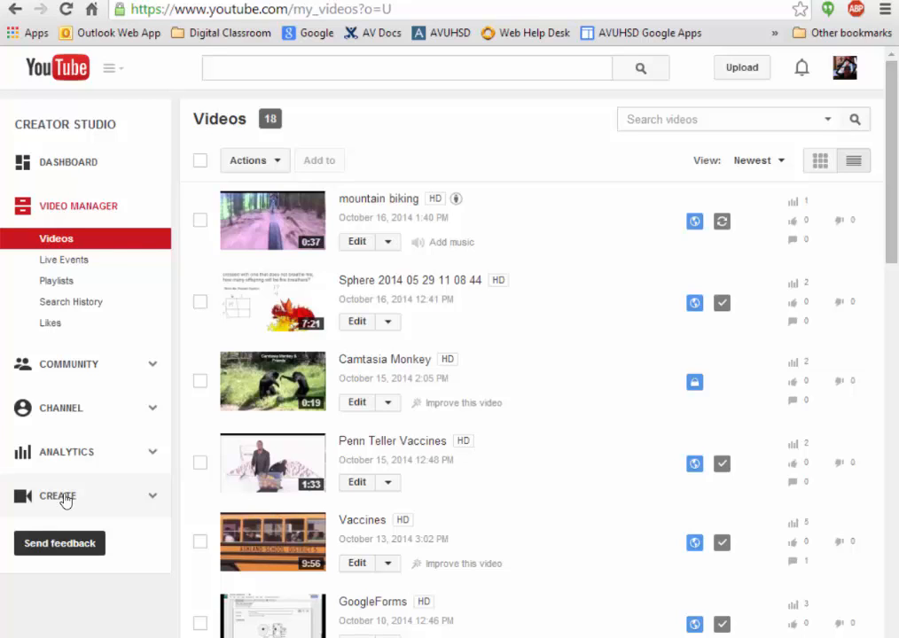
{"action": "left_click", "coordinate": [56, 497]}
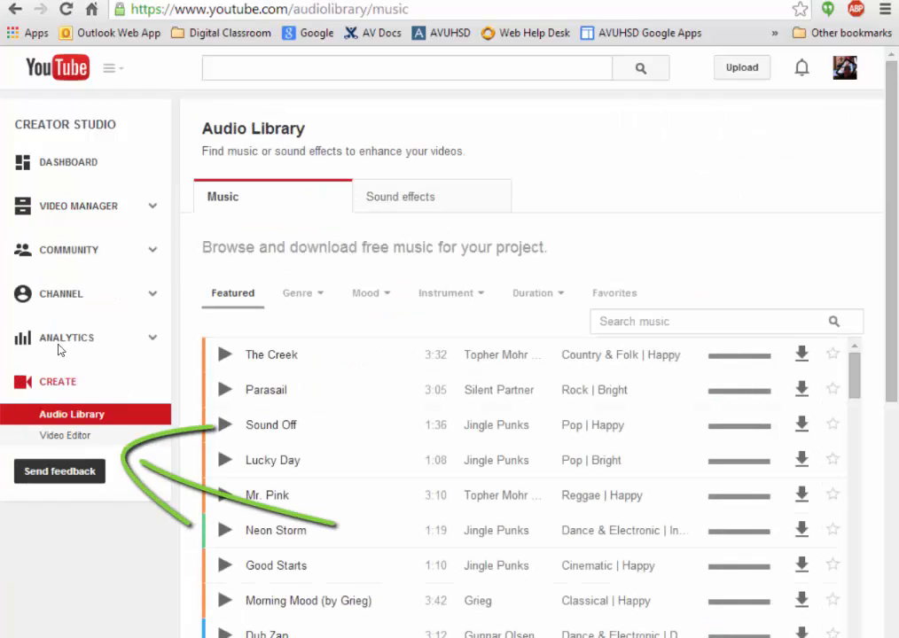
- Launch the Video Editor and place the mountain biking clip on the video track
{"action": "left_click", "coordinate": [63, 436]}
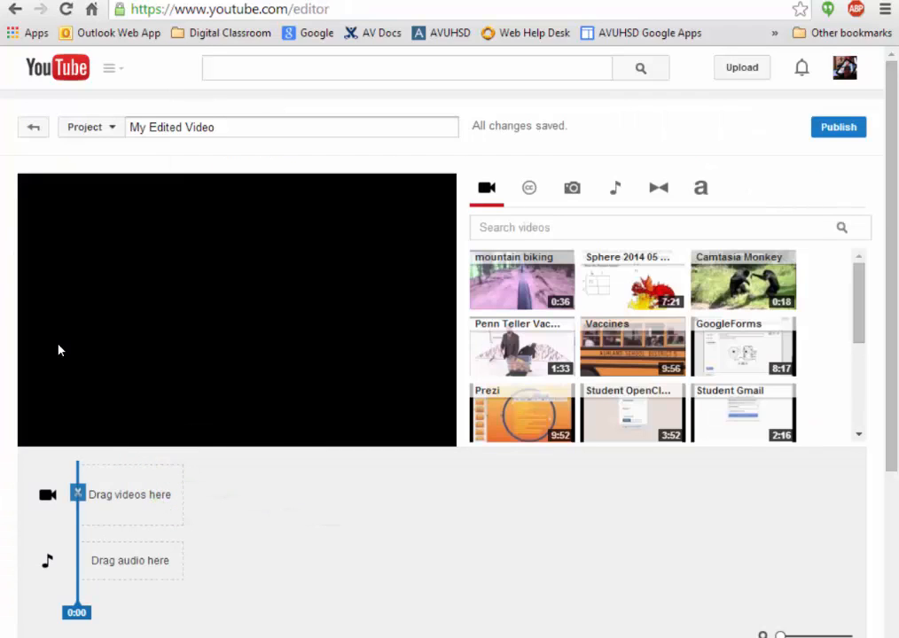
{"action": "mouse_move", "coordinate": [182, 459]}
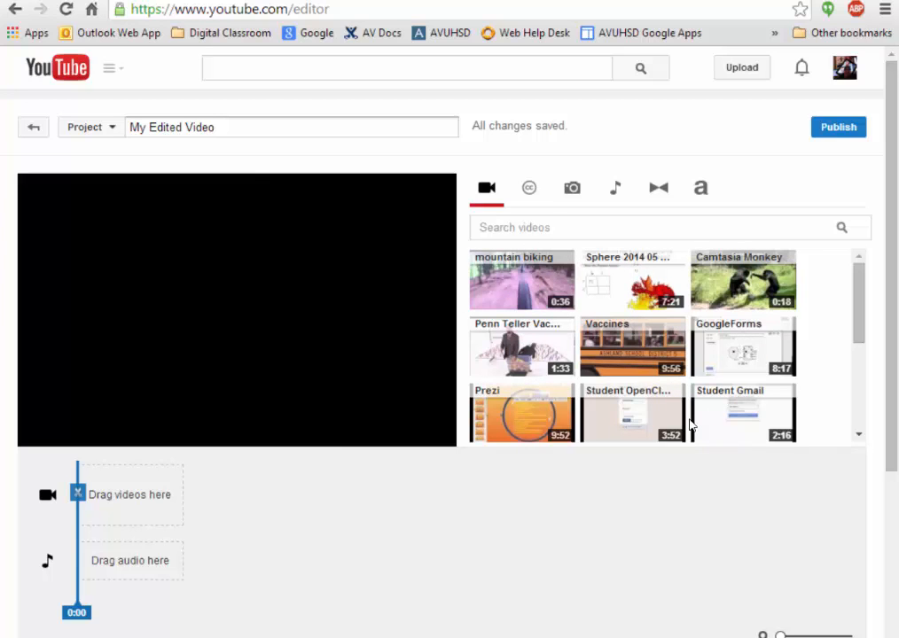
{"action": "mouse_move", "coordinate": [631, 415]}
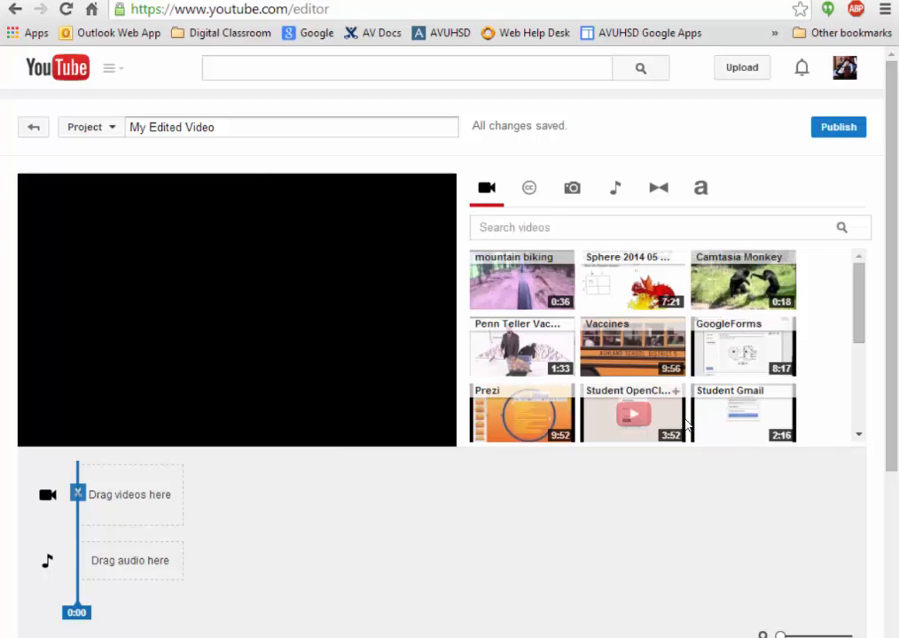
{"action": "mouse_move", "coordinate": [684, 411]}
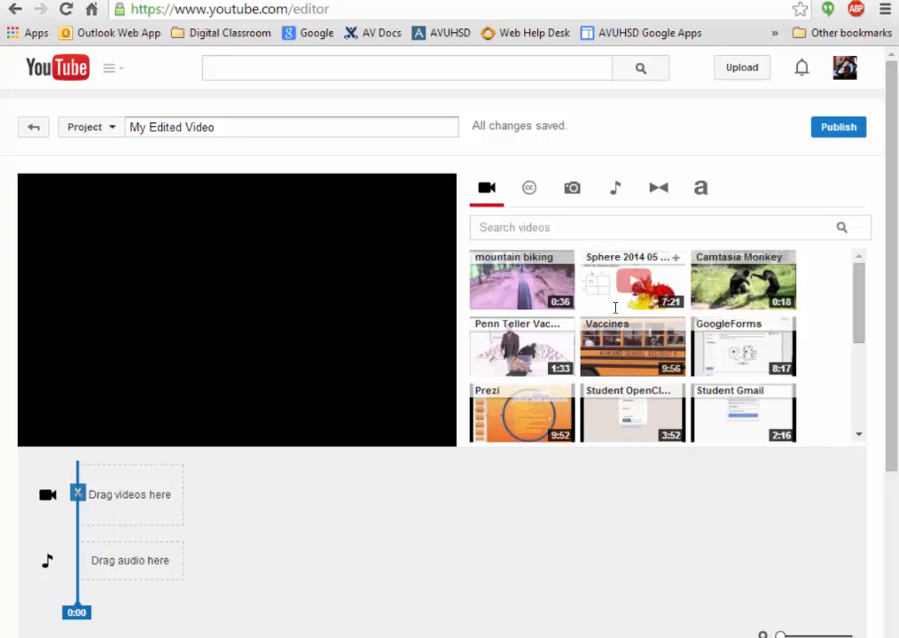
{"action": "mouse_move", "coordinate": [548, 262]}
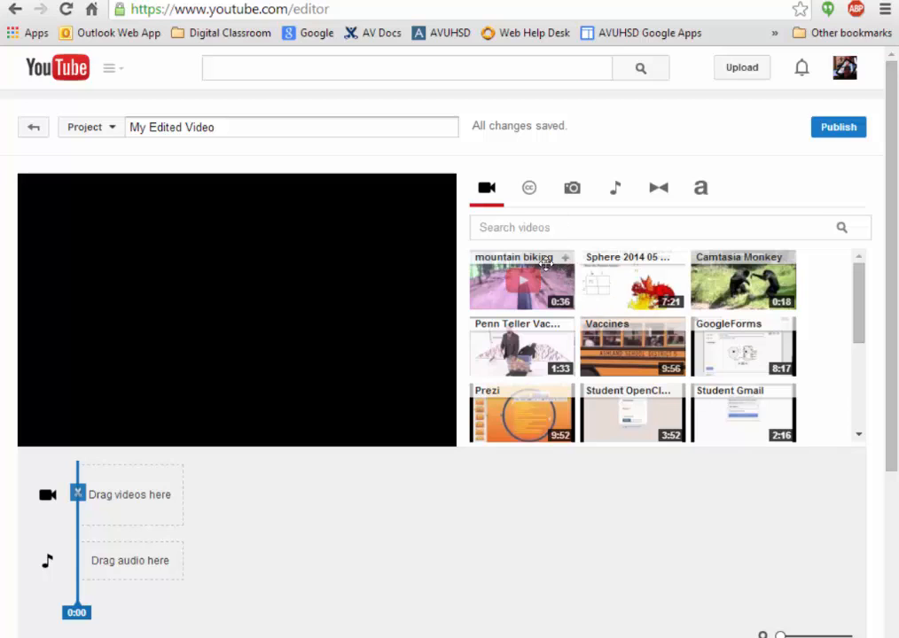
{"action": "mouse_move", "coordinate": [567, 264]}
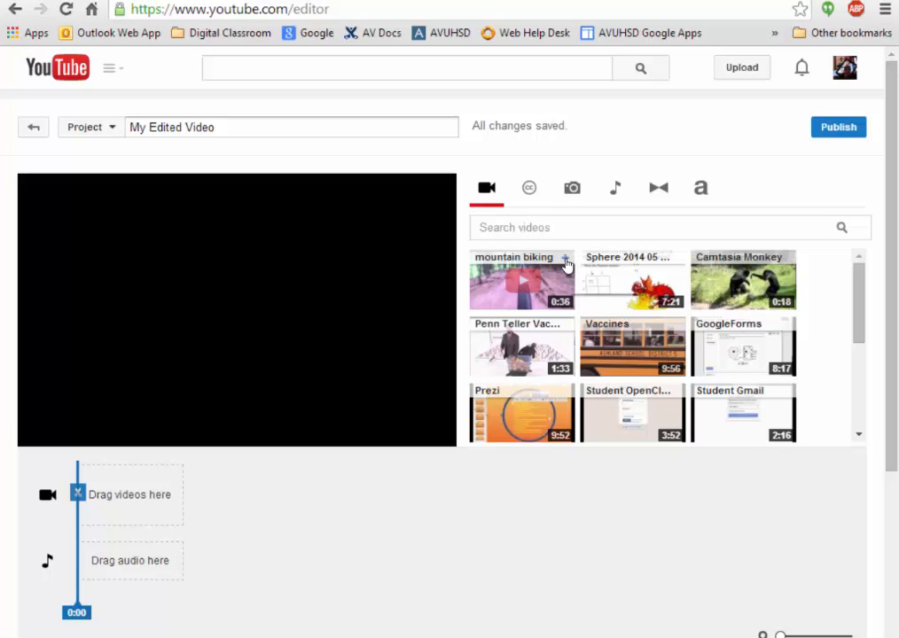
{"action": "left_click_drag", "start_coordinate": [521, 281], "coordinate": [128, 494]}
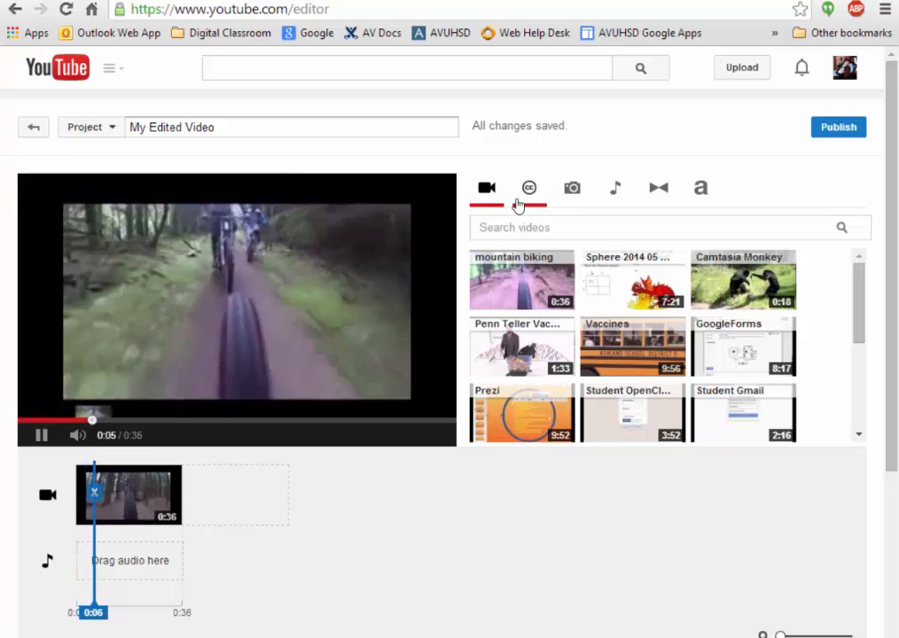
- Place the Morning Walk track by Jingle Punks on the audio track and bring up its settings
{"action": "left_click", "coordinate": [614, 188]}
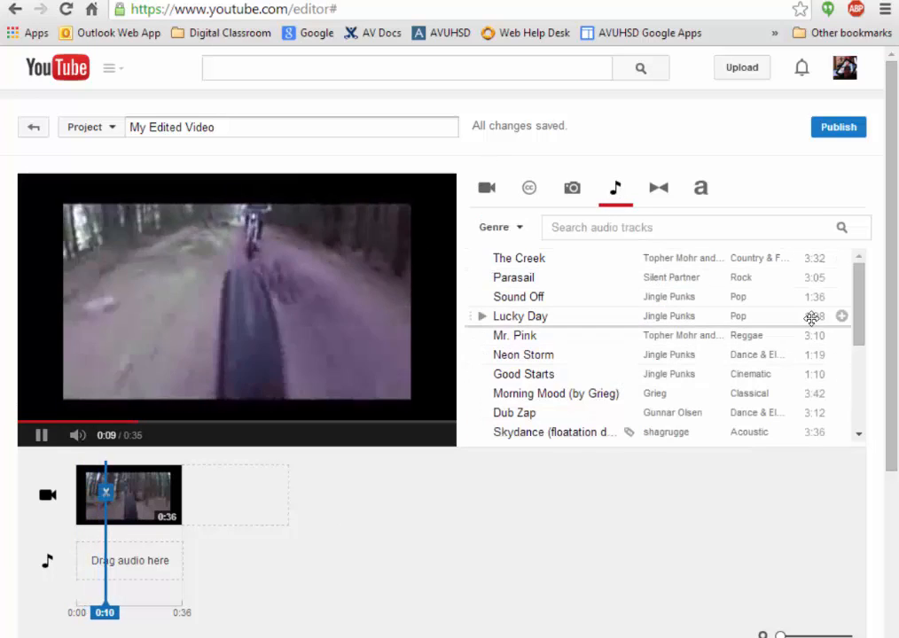
{"action": "scroll", "scroll_direction": "down", "scroll_amount": 3}
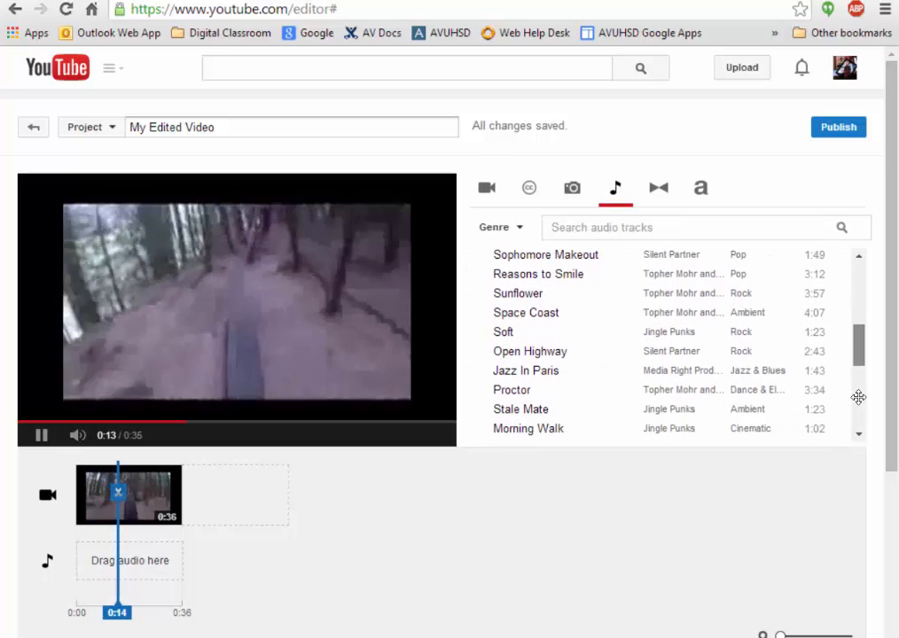
{"action": "scroll", "scroll_direction": "down", "scroll_amount": 3}
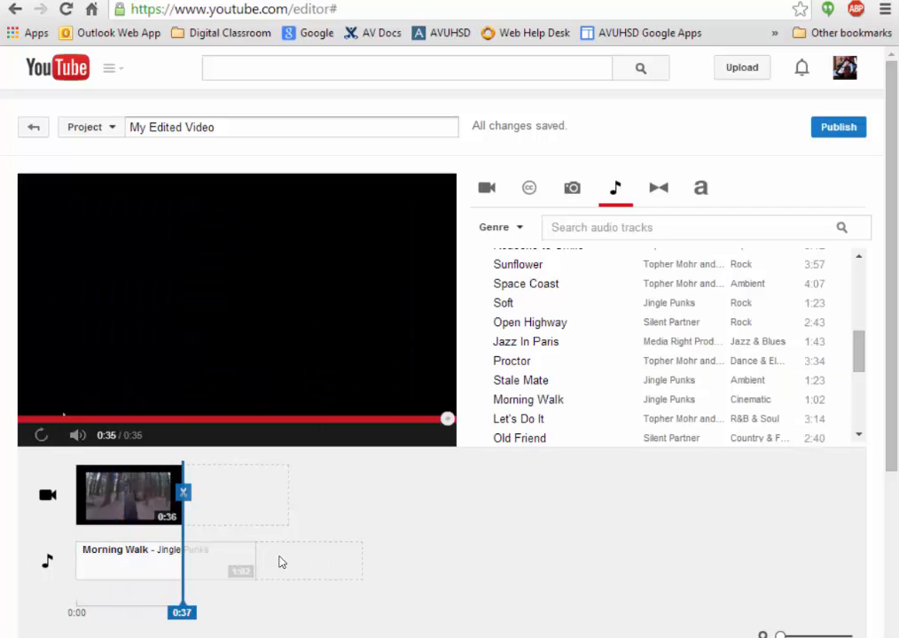
{"action": "mouse_move", "coordinate": [257, 566]}
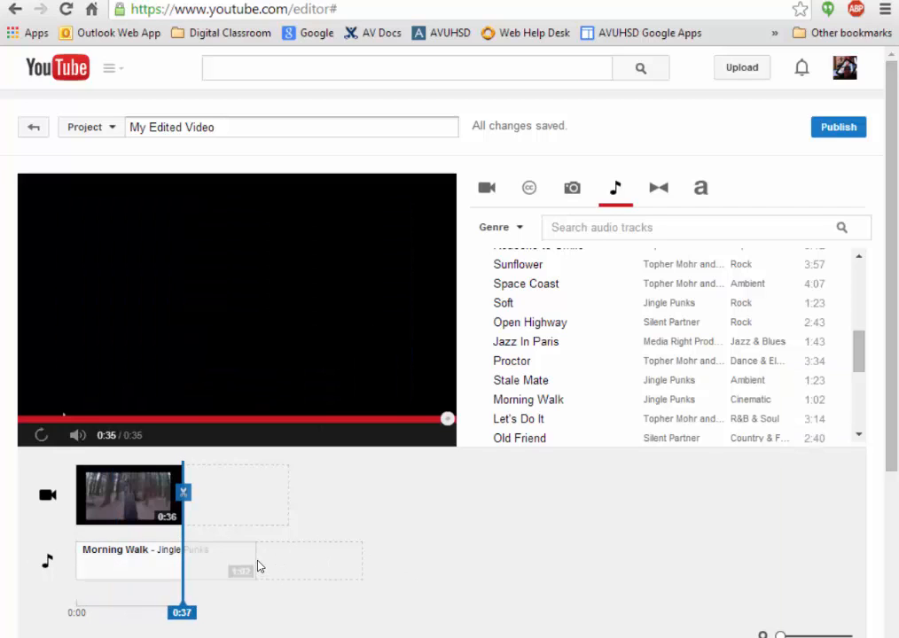
{"action": "left_click", "coordinate": [150, 567]}
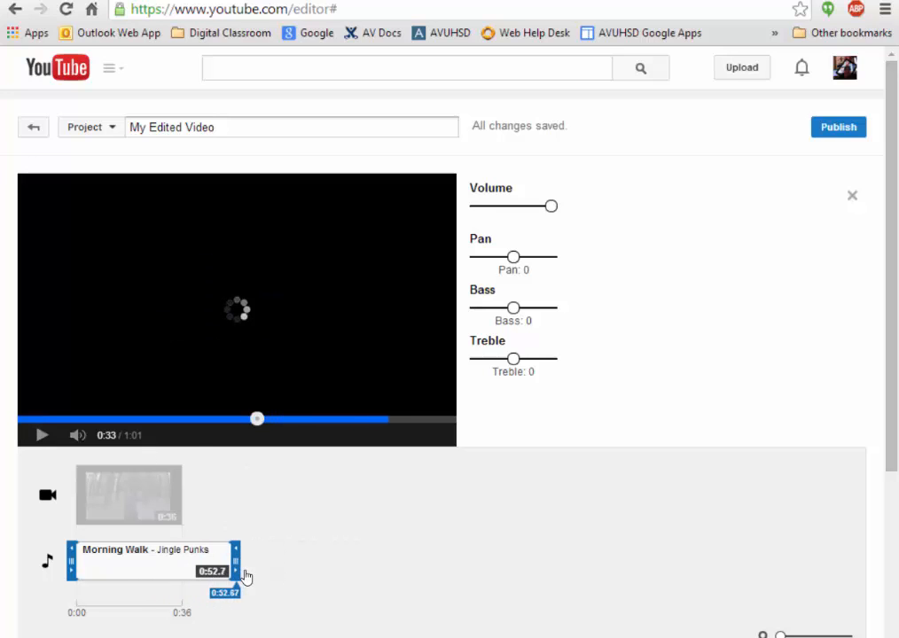
- Leave the editor and return to the Audio Library page
{"action": "left_click", "coordinate": [37, 434]}
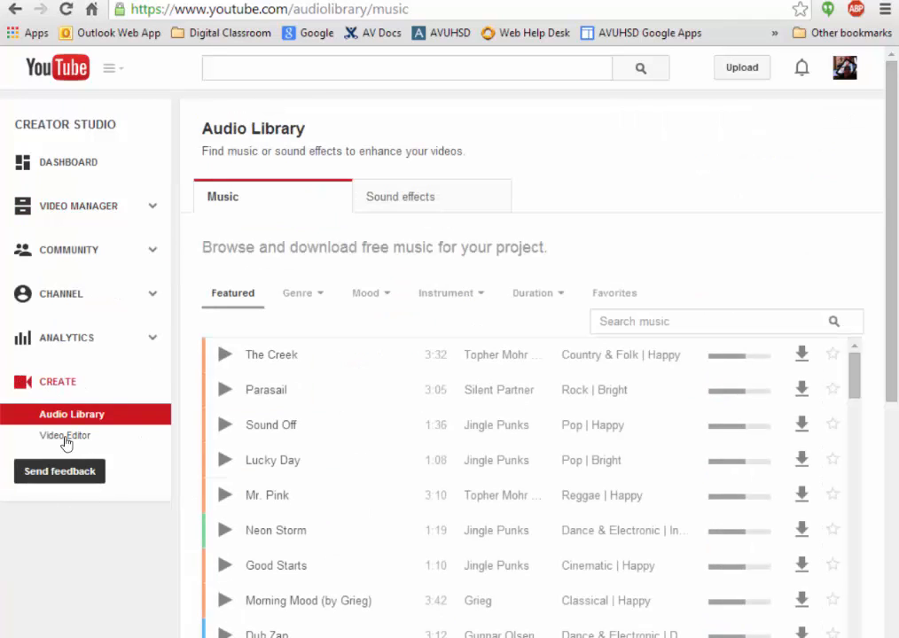
- Reopen the editor project, show the Photos tab and pause the preview
{"action": "left_click", "coordinate": [64, 436]}
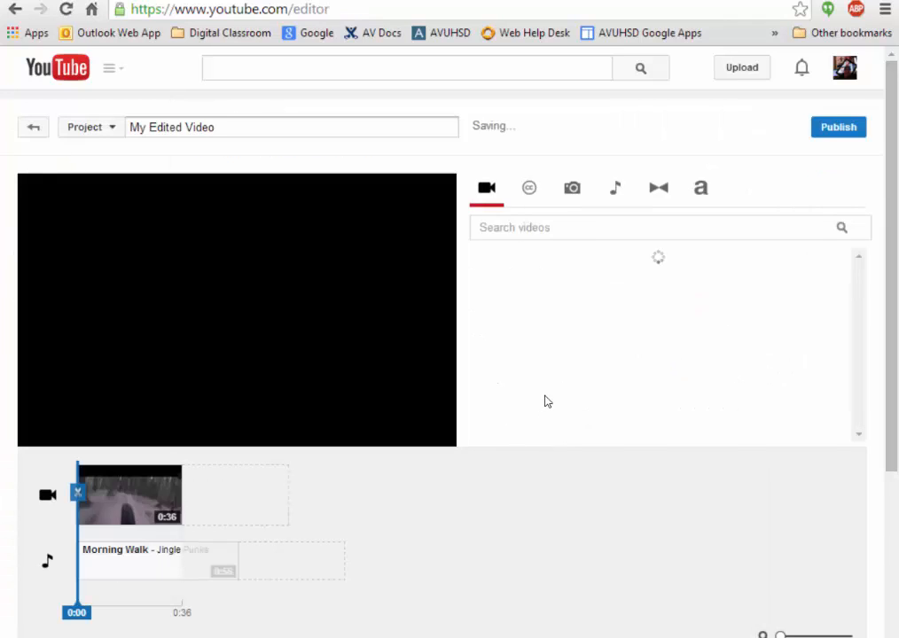
{"action": "left_click", "coordinate": [570, 188]}
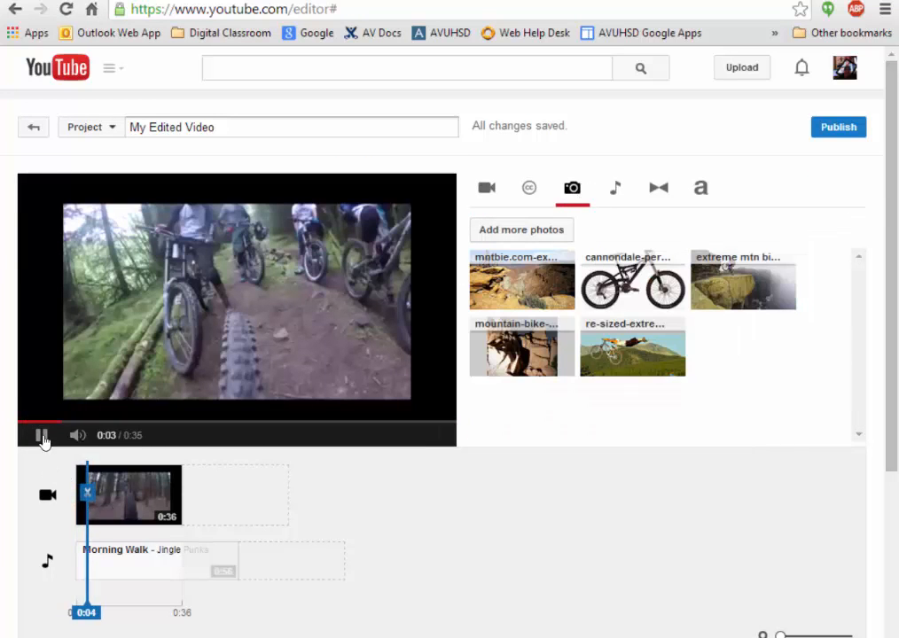
{"action": "left_click", "coordinate": [41, 436]}
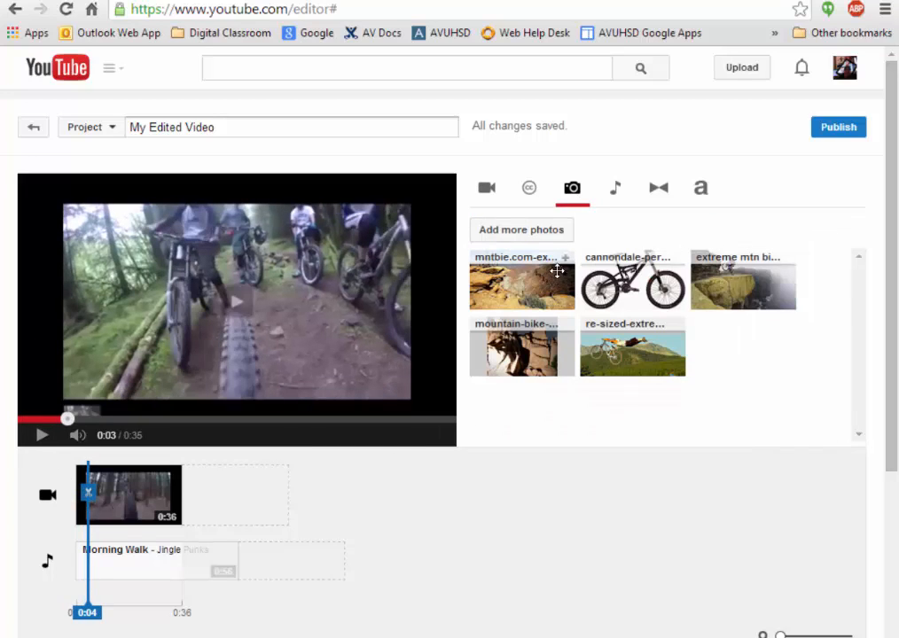
{"action": "mouse_move", "coordinate": [535, 252]}
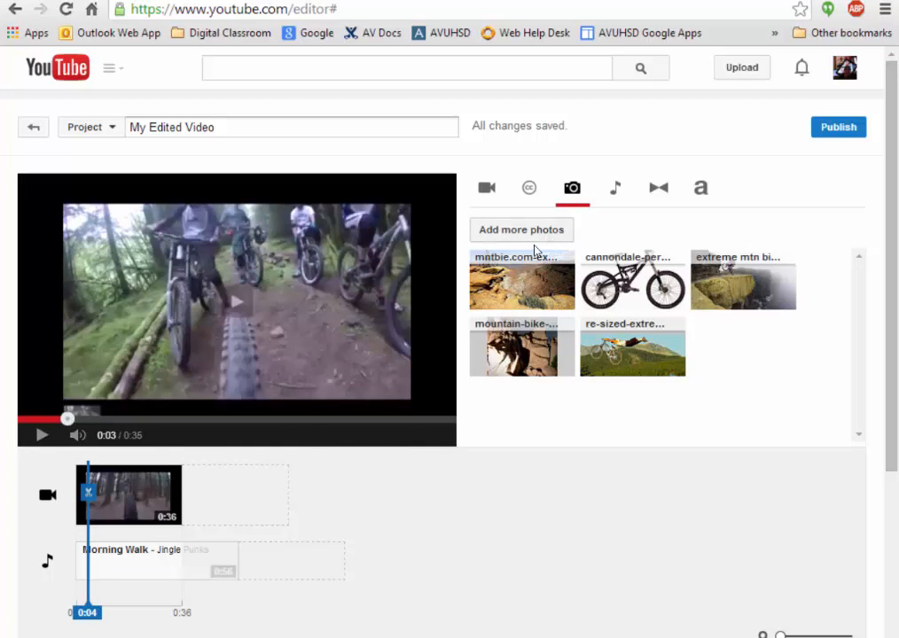
{"action": "mouse_move", "coordinate": [522, 302]}
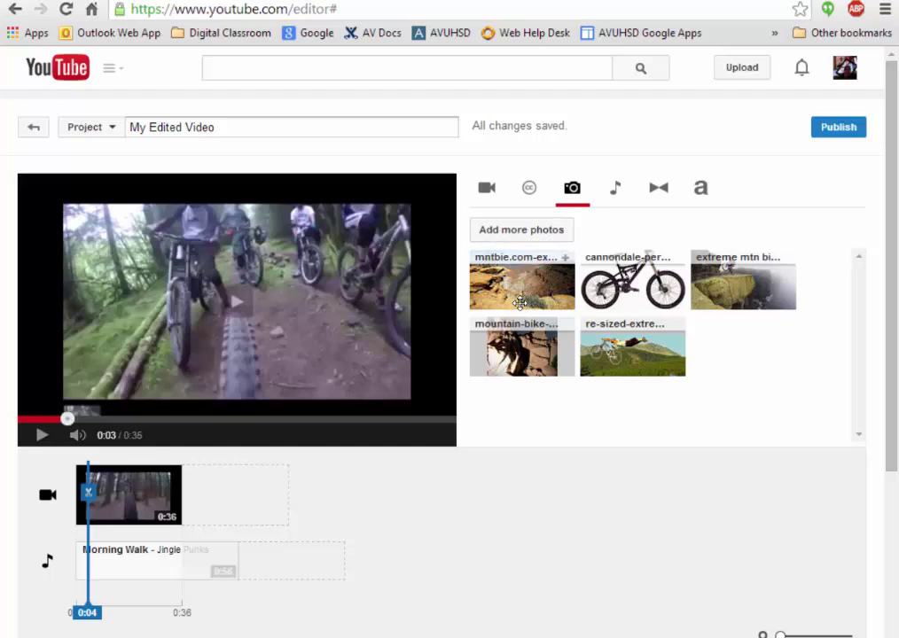
{"action": "mouse_move", "coordinate": [528, 298]}
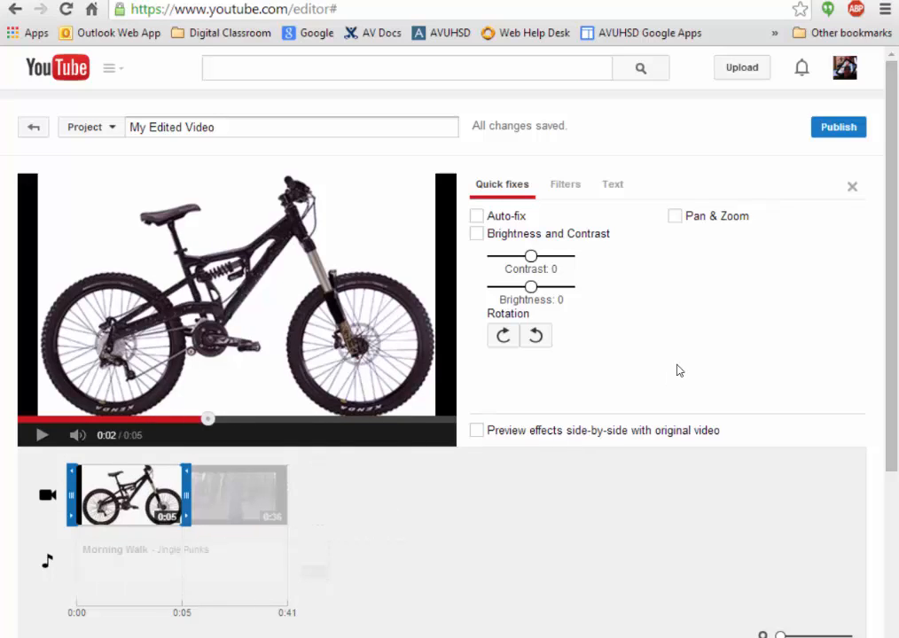
{"action": "mouse_move", "coordinate": [502, 337]}
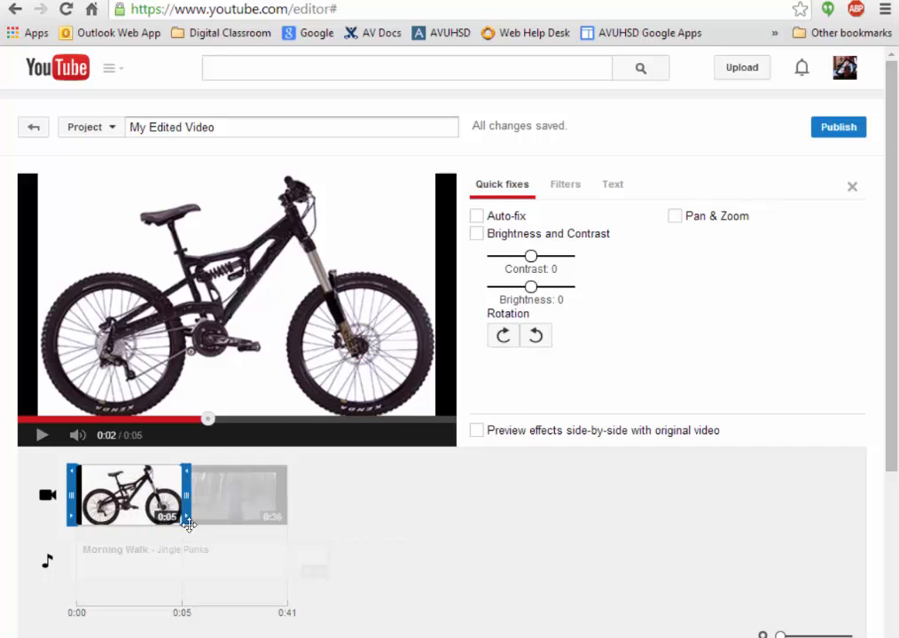
- Shorten the bike photo to about 0:04 and bring up the uploaded photos
{"action": "left_click_drag", "start_coordinate": [187, 496], "coordinate": [173, 497]}
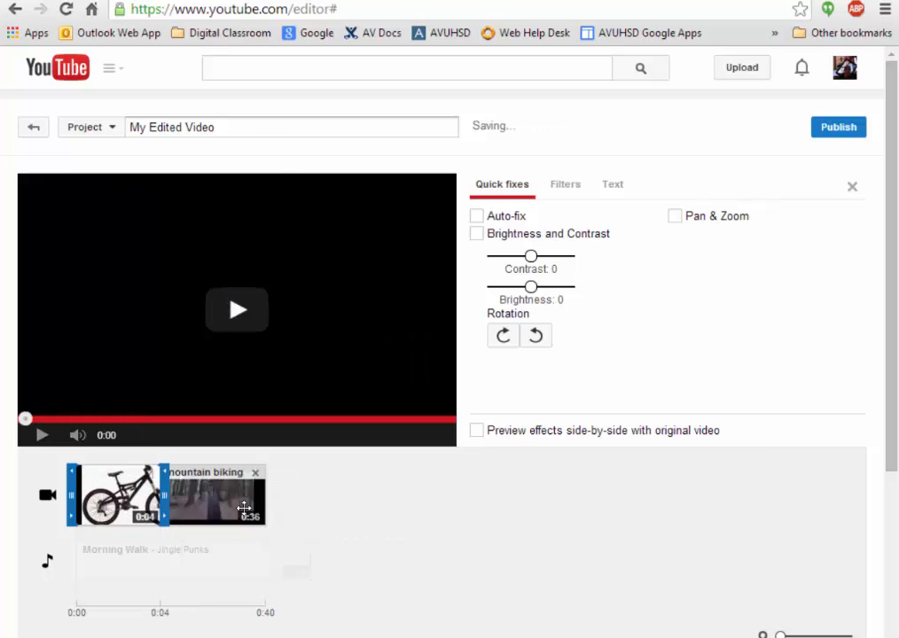
{"action": "left_click", "coordinate": [43, 436]}
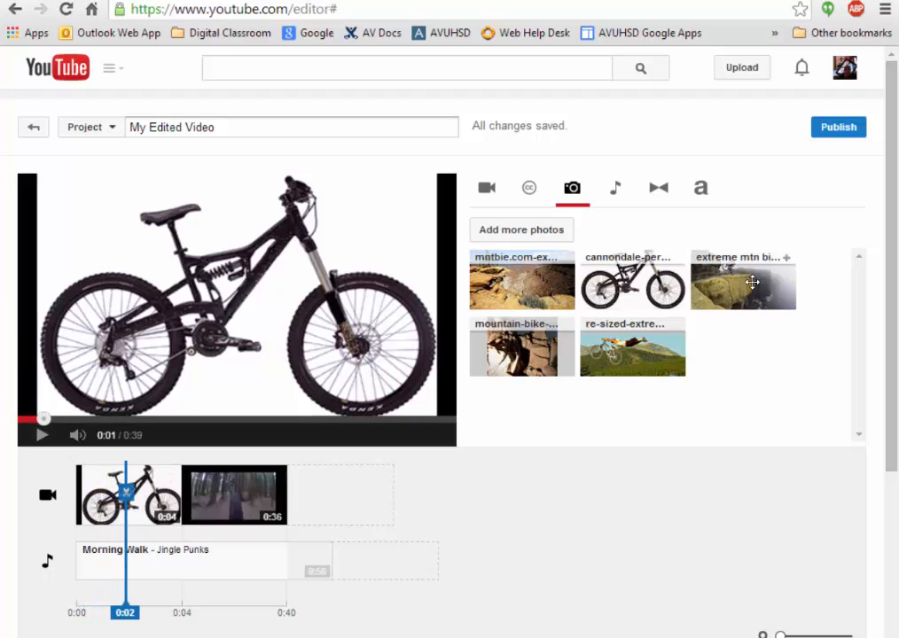
{"action": "mouse_move", "coordinate": [775, 272]}
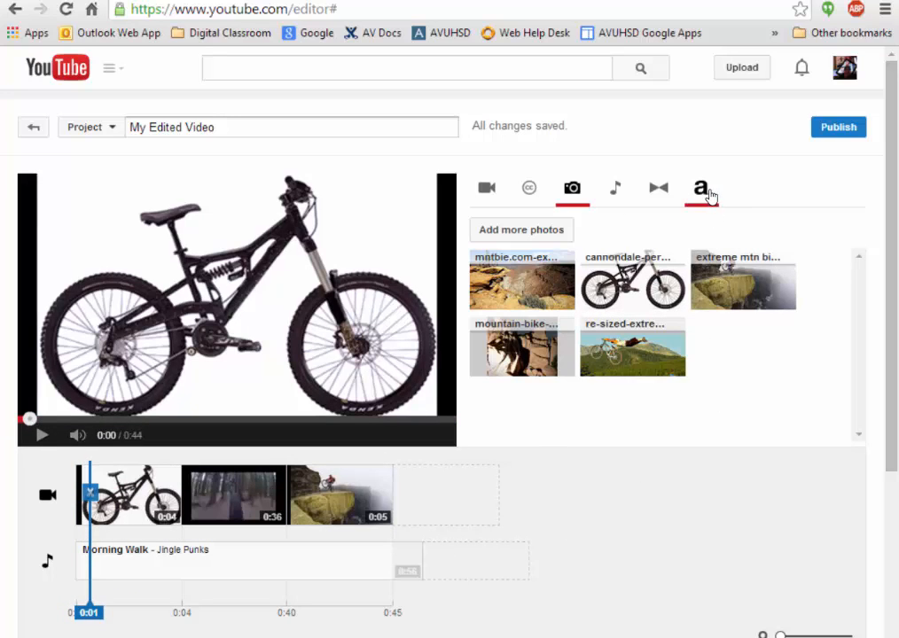
- Place a Centered title card at the very start of the timeline
{"action": "left_click", "coordinate": [702, 188]}
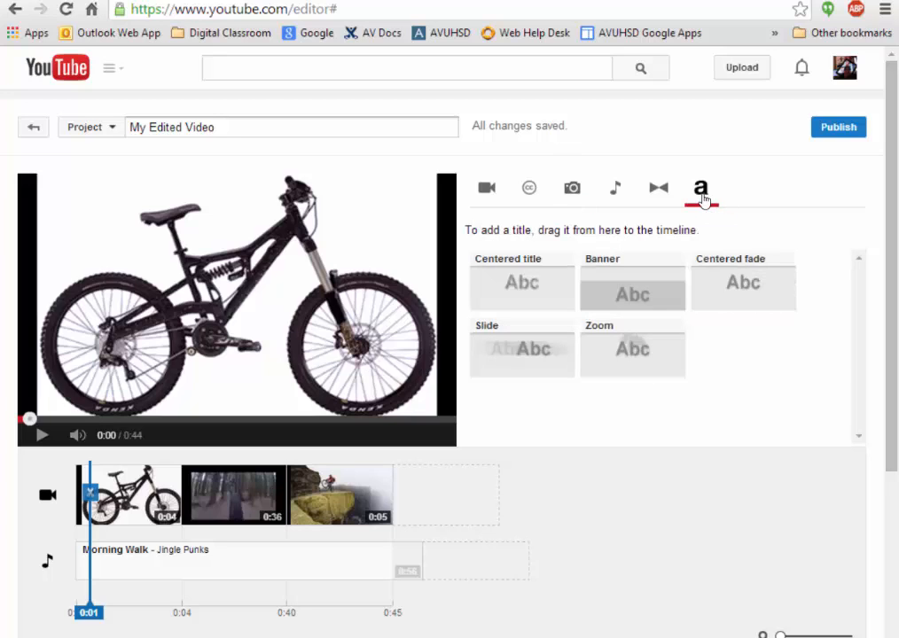
{"action": "mouse_move", "coordinate": [599, 250]}
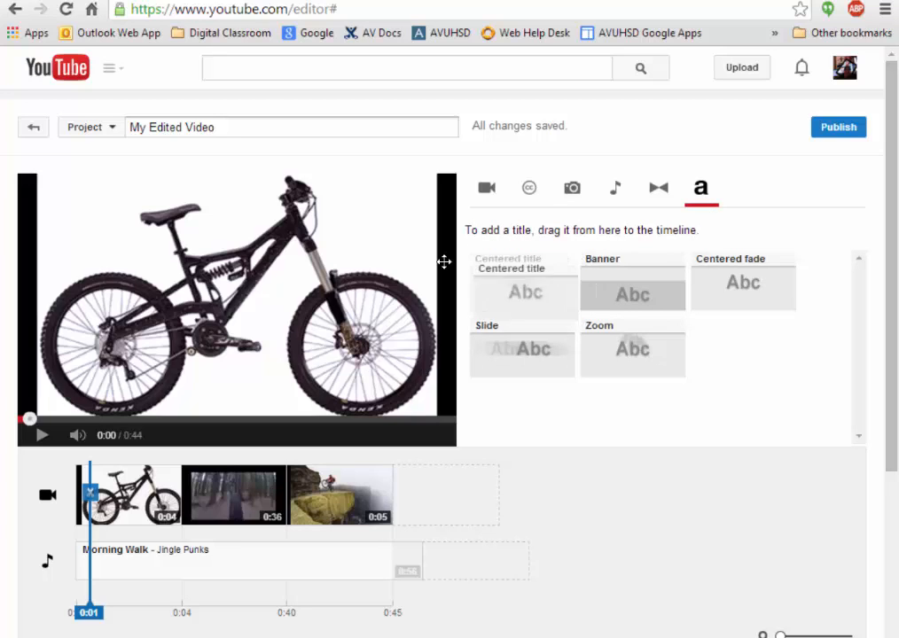
{"action": "left_click_drag", "start_coordinate": [524, 292], "coordinate": [217, 186]}
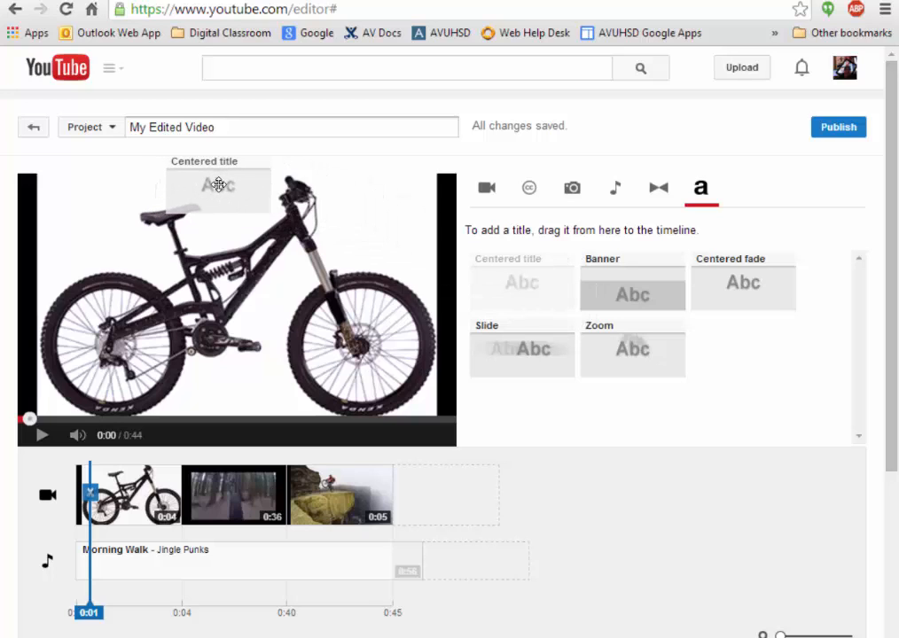
{"action": "left_click_drag", "start_coordinate": [218, 187], "coordinate": [68, 505]}
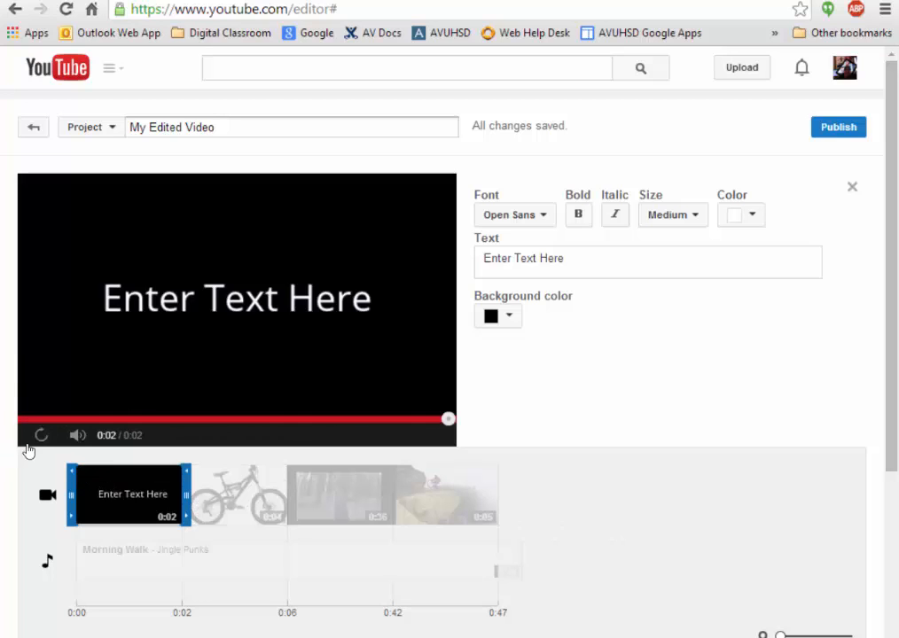
{"action": "mouse_move", "coordinate": [277, 309]}
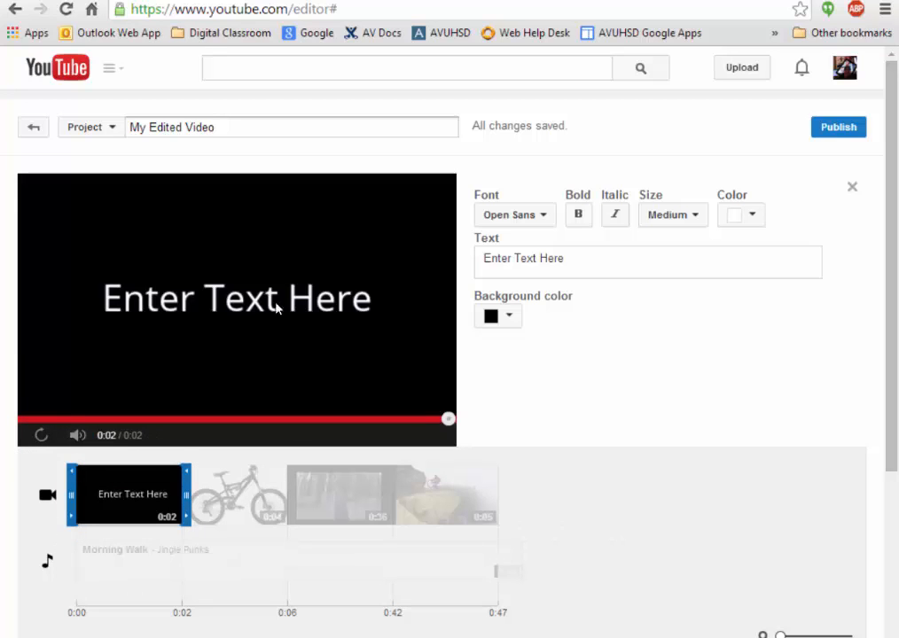
- Replace the placeholder with 'My Mountain Bike Experience' in Small text size
{"action": "left_click", "coordinate": [647, 262]}
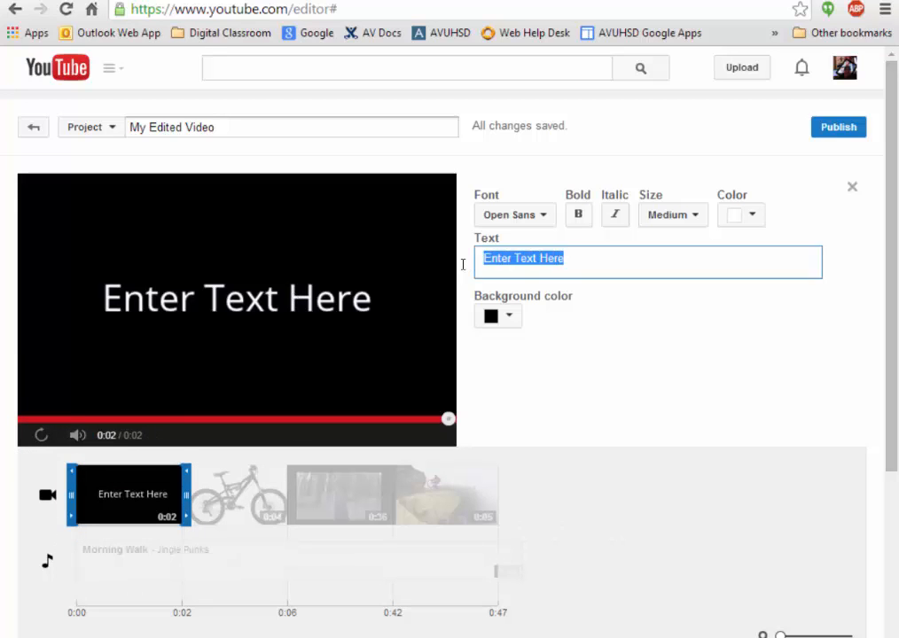
{"action": "type", "text": "My"}
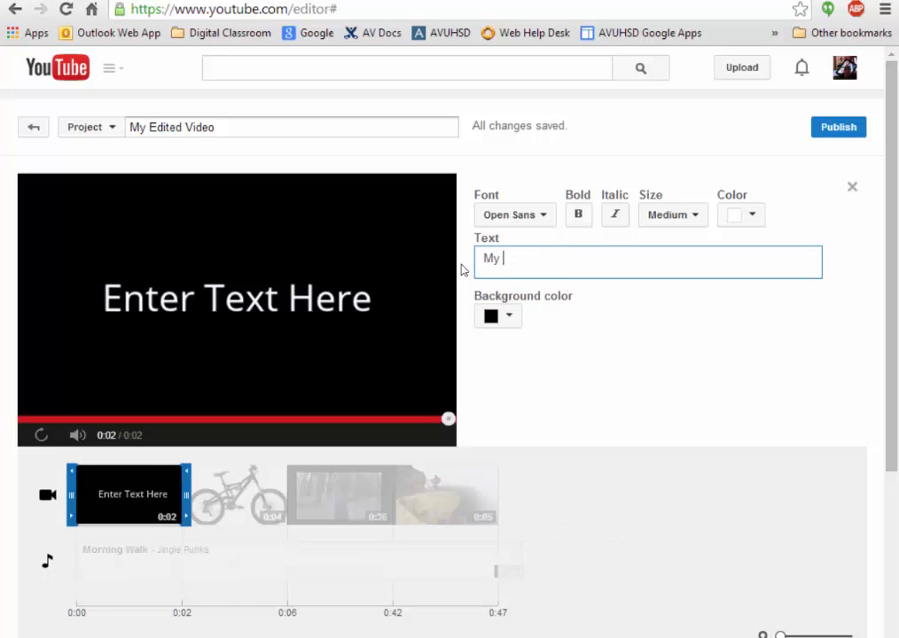
{"action": "type", "text": "Mountain"}
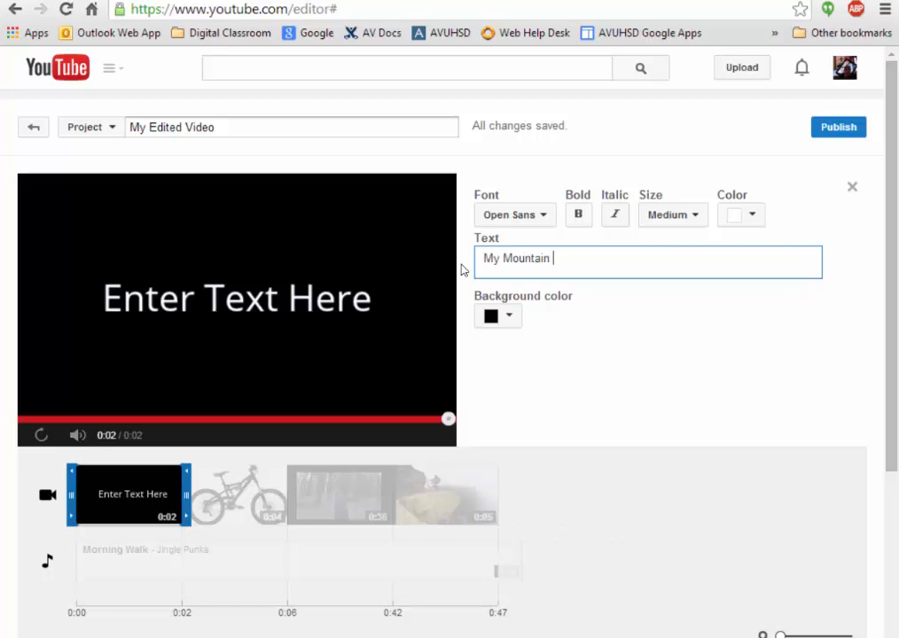
{"action": "type", "text": "Bike Ep"}
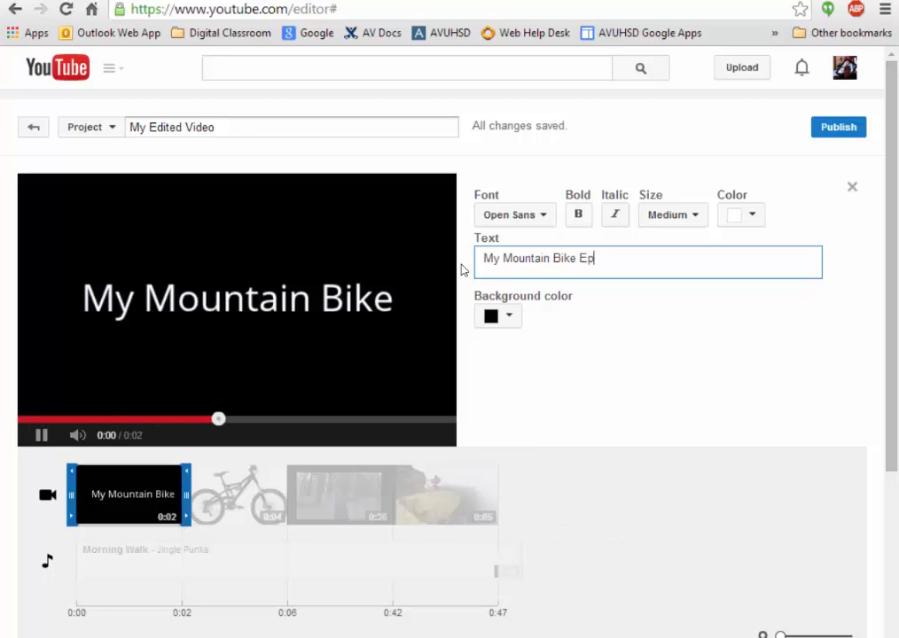
{"action": "type", "text": "xperience"}
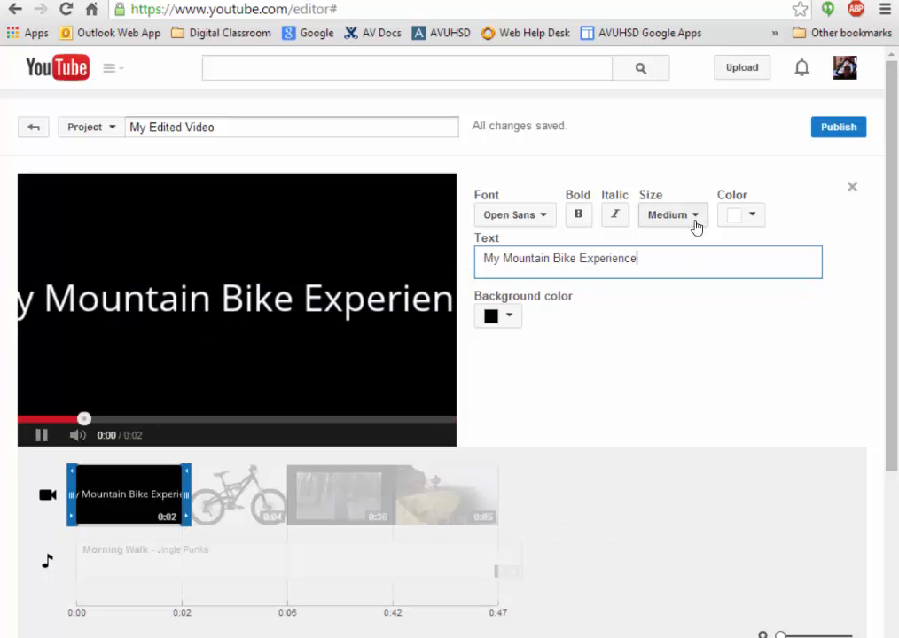
{"action": "left_click", "coordinate": [672, 215]}
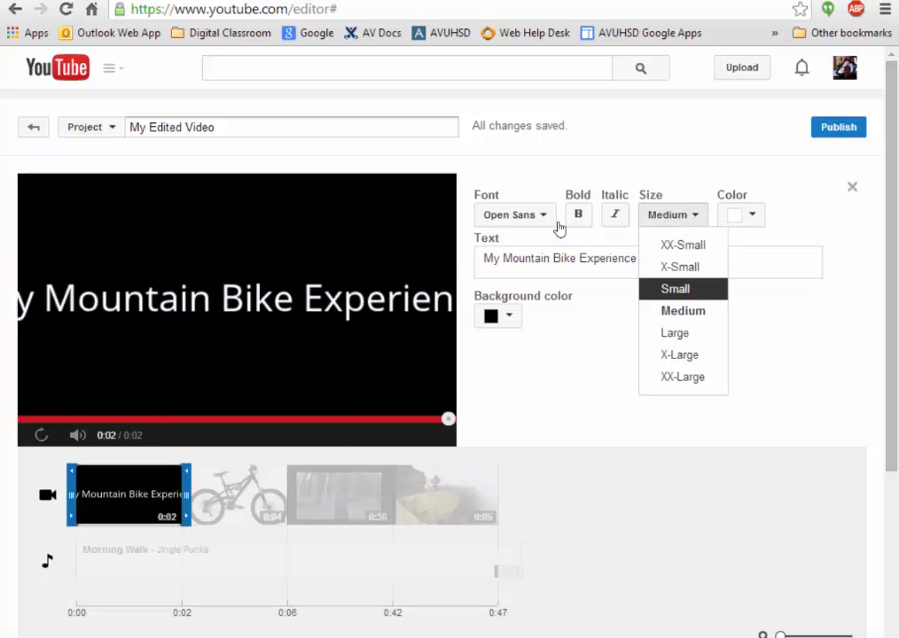
{"action": "left_click", "coordinate": [674, 287]}
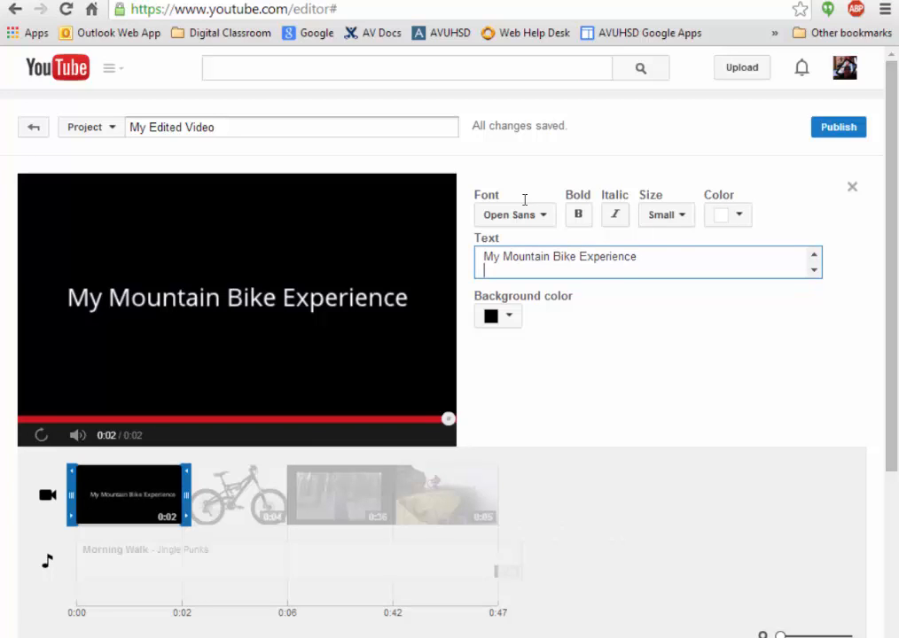
- Add the byline 'by Mrs. Carlson' beneath the title and finish editing the card
{"action": "type", "text": "by"}
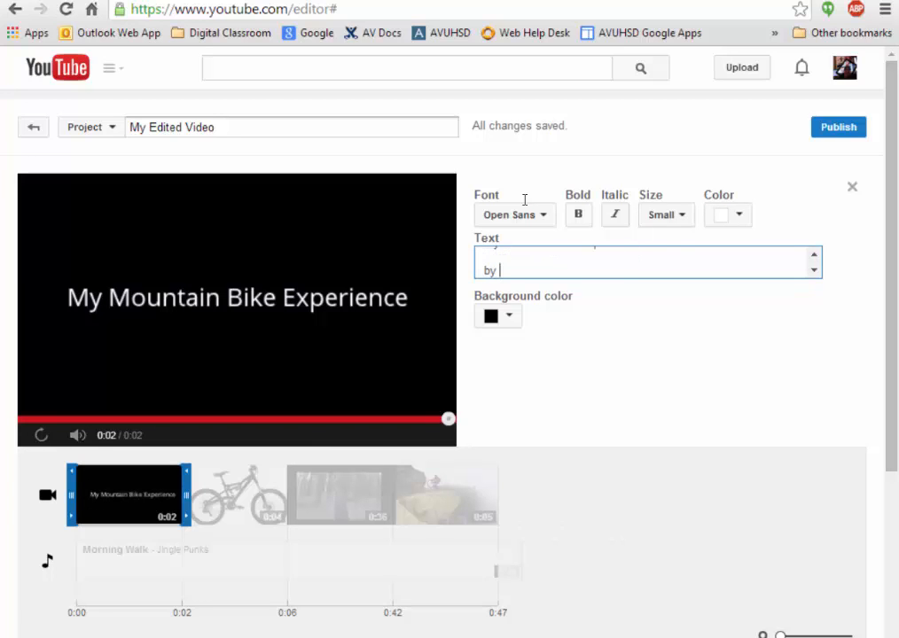
{"action": "type", "text": "Mrs. C"}
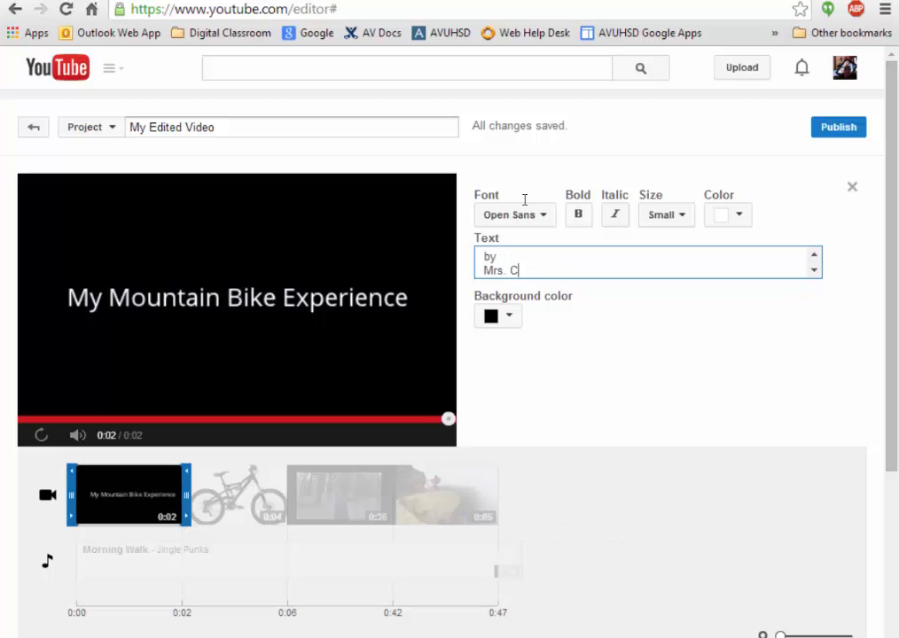
{"action": "type", "text": "arlson"}
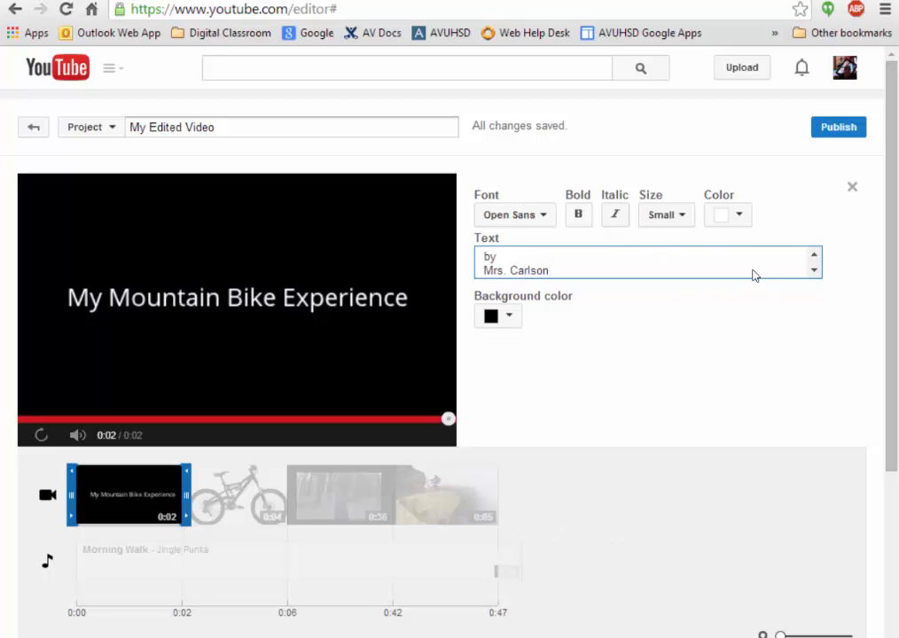
{"action": "left_click", "coordinate": [43, 436]}
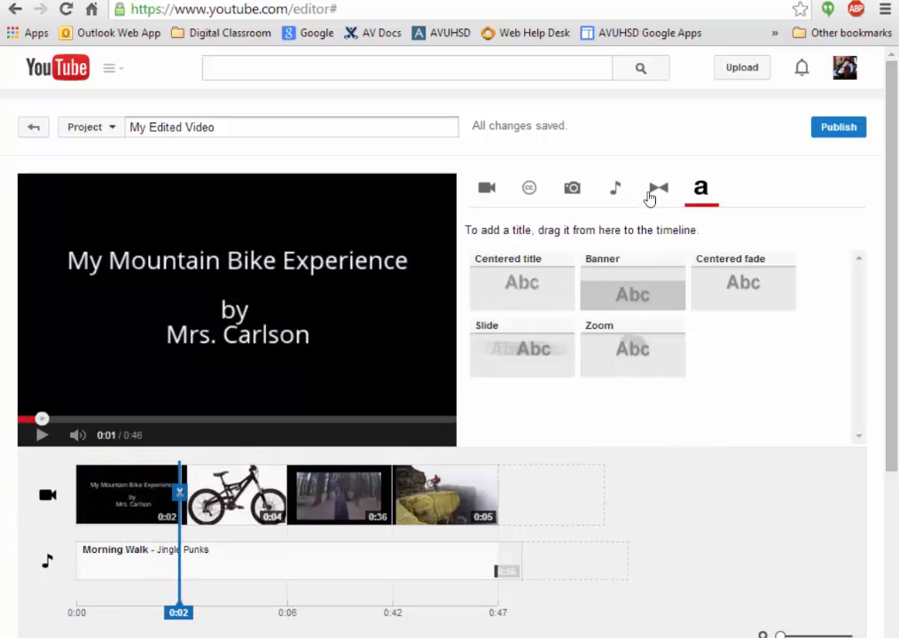
- Add a Crossfade after the title card and a Heart transition before the biking video
{"action": "left_click", "coordinate": [656, 188]}
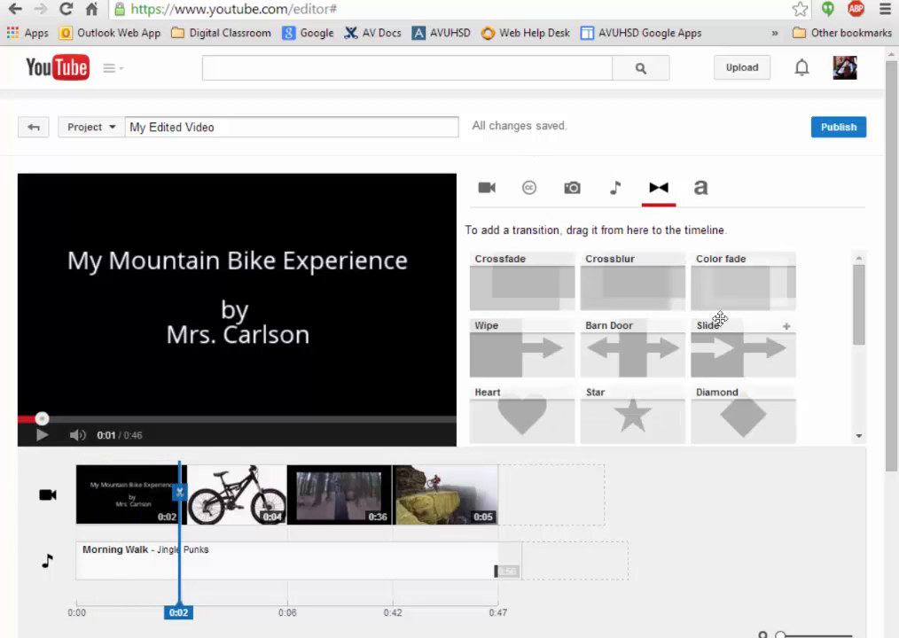
{"action": "mouse_move", "coordinate": [512, 296]}
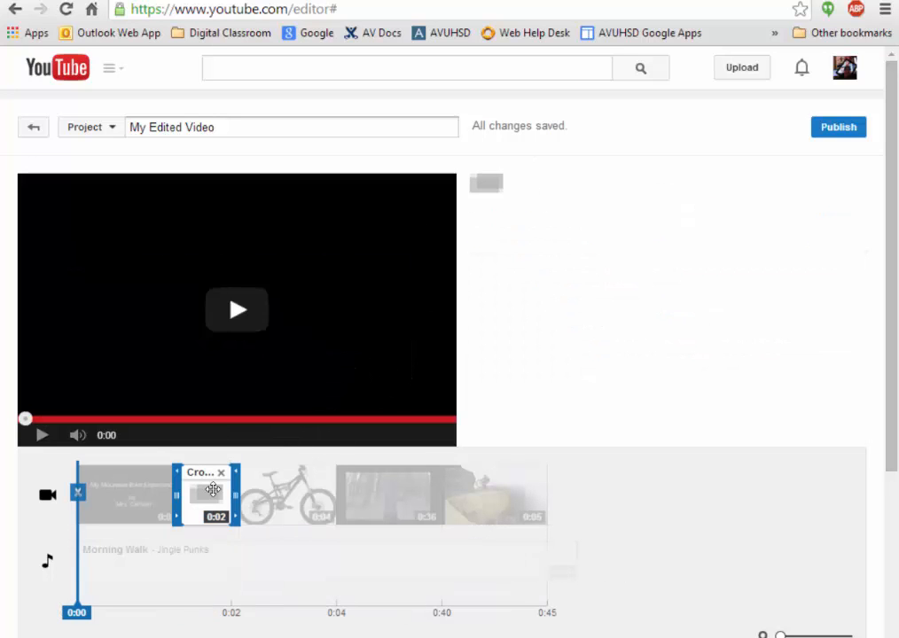
{"action": "left_click", "coordinate": [237, 309]}
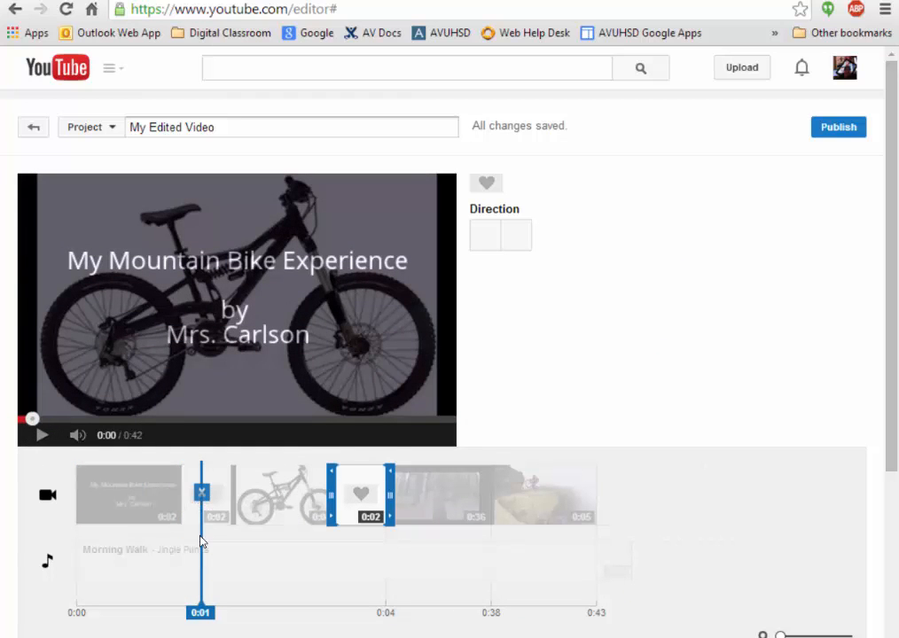
{"action": "left_click", "coordinate": [658, 188]}
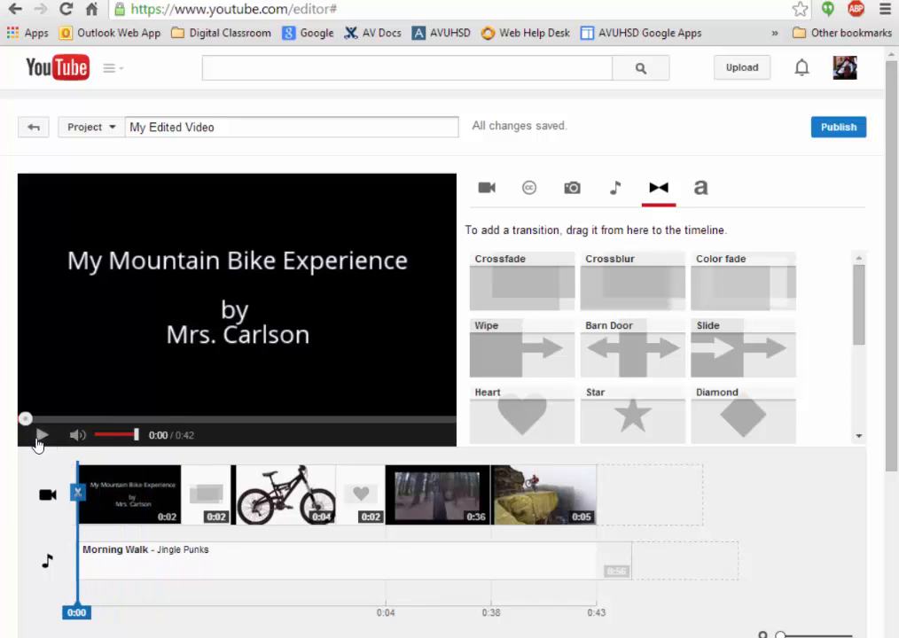
{"action": "left_click", "coordinate": [42, 434]}
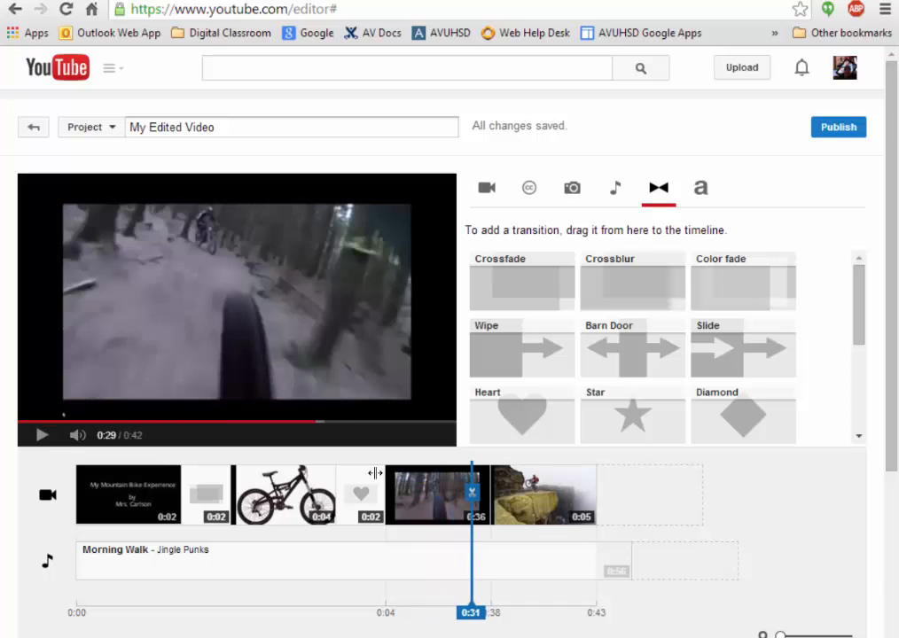
{"action": "left_click", "coordinate": [37, 437]}
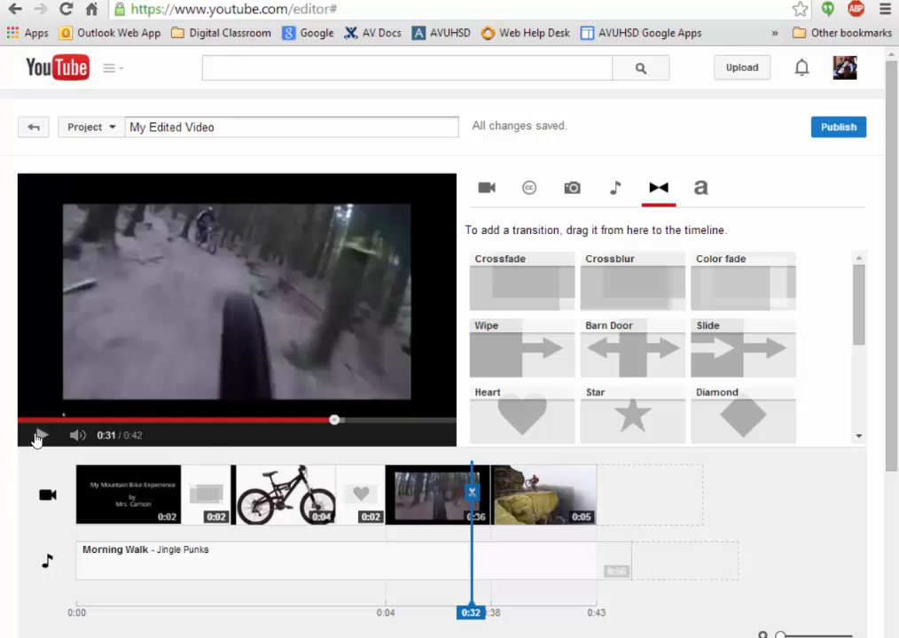
{"action": "left_click", "coordinate": [37, 435]}
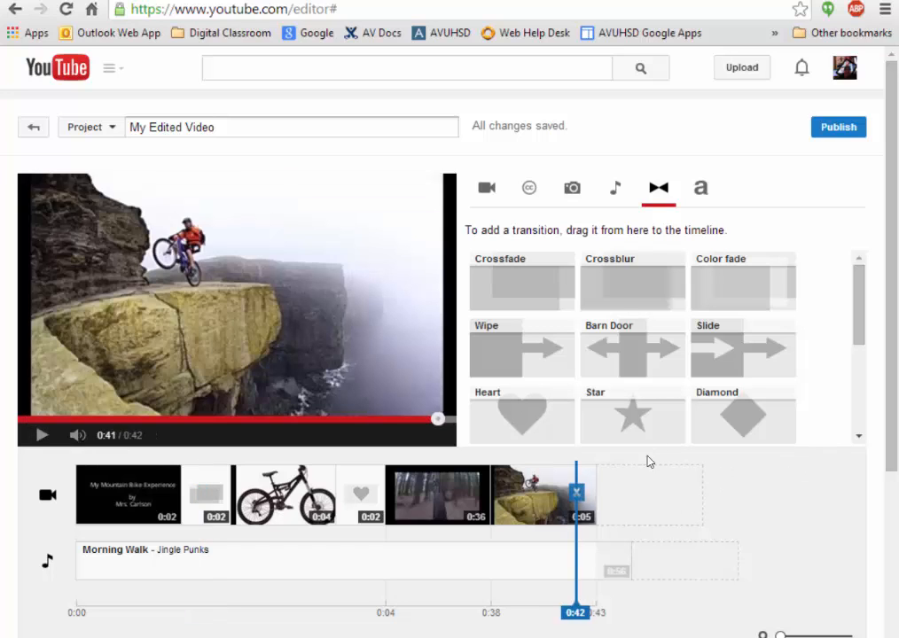
{"action": "left_click", "coordinate": [570, 188]}
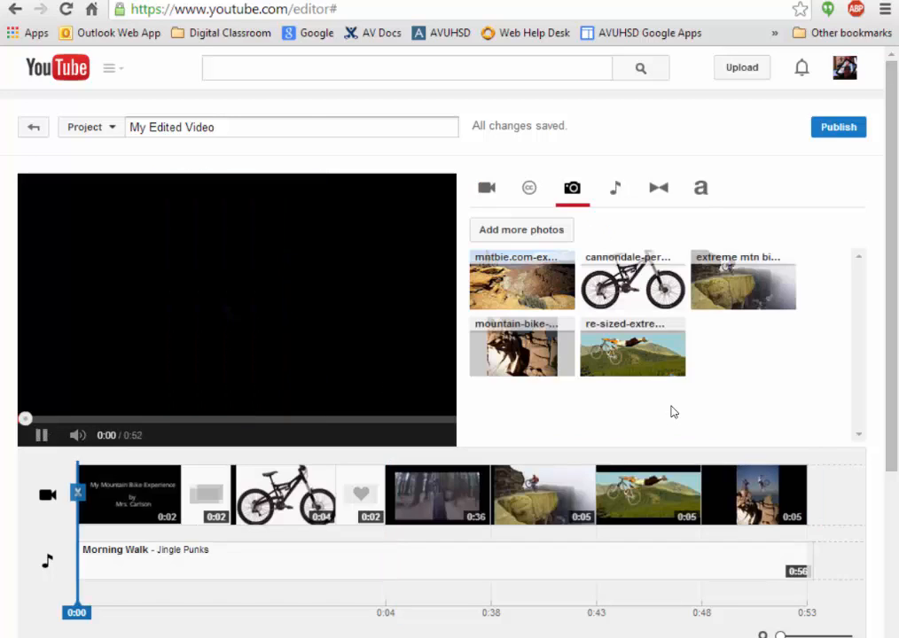
- Add a Centered title card after the last clip at the end of the timeline
{"action": "left_click", "coordinate": [699, 188]}
{"action": "type", "text": "T"}
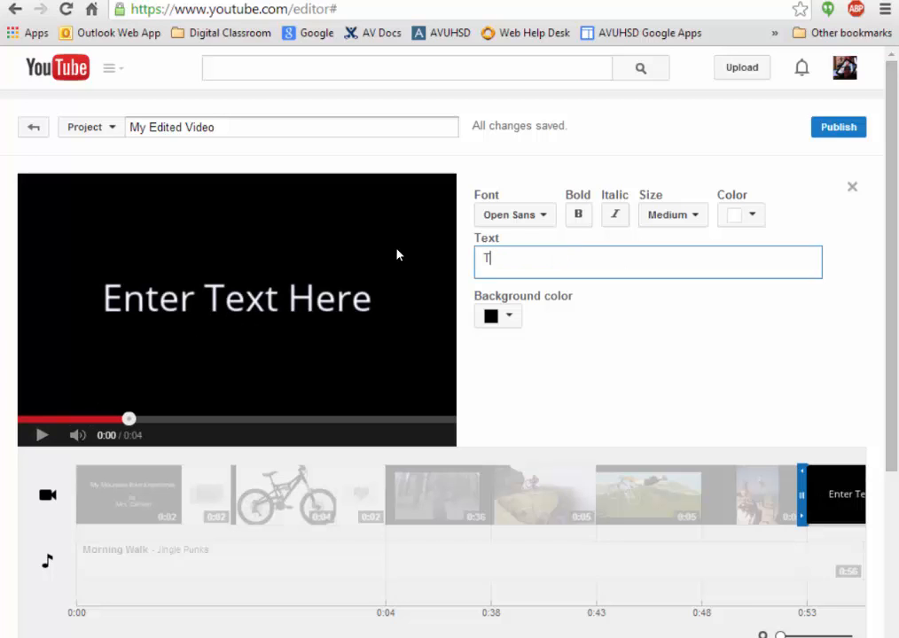
- Make the closing card read 'The End' and preview it
{"action": "type", "text": "he End"}
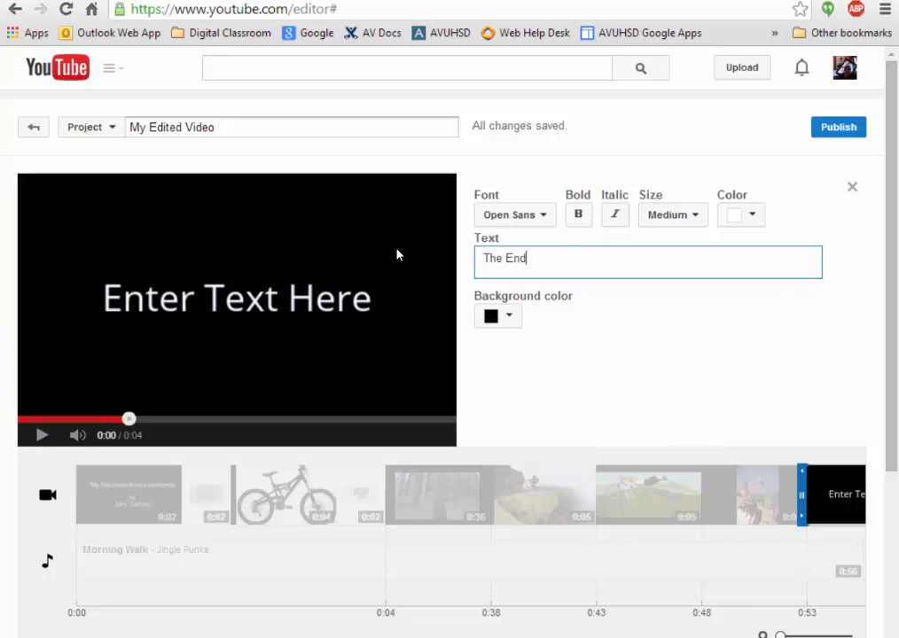
{"action": "left_click", "coordinate": [37, 436]}
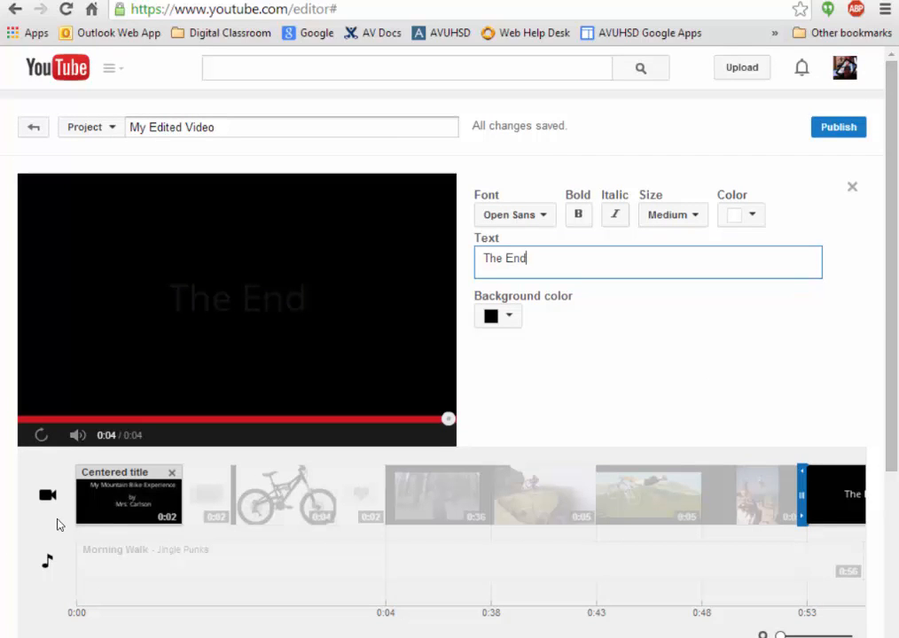
{"action": "mouse_move", "coordinate": [98, 496]}
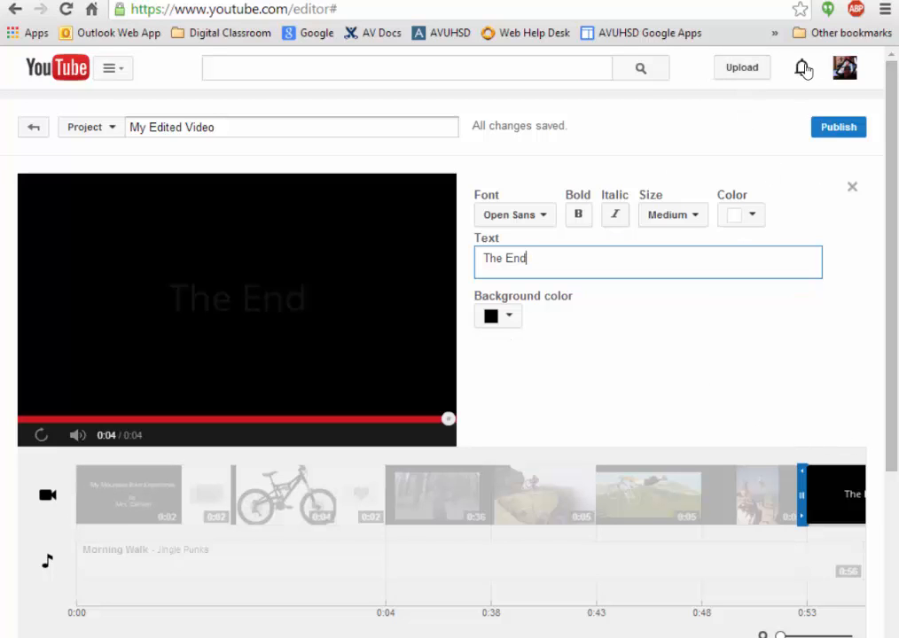
{"action": "mouse_move", "coordinate": [752, 69]}
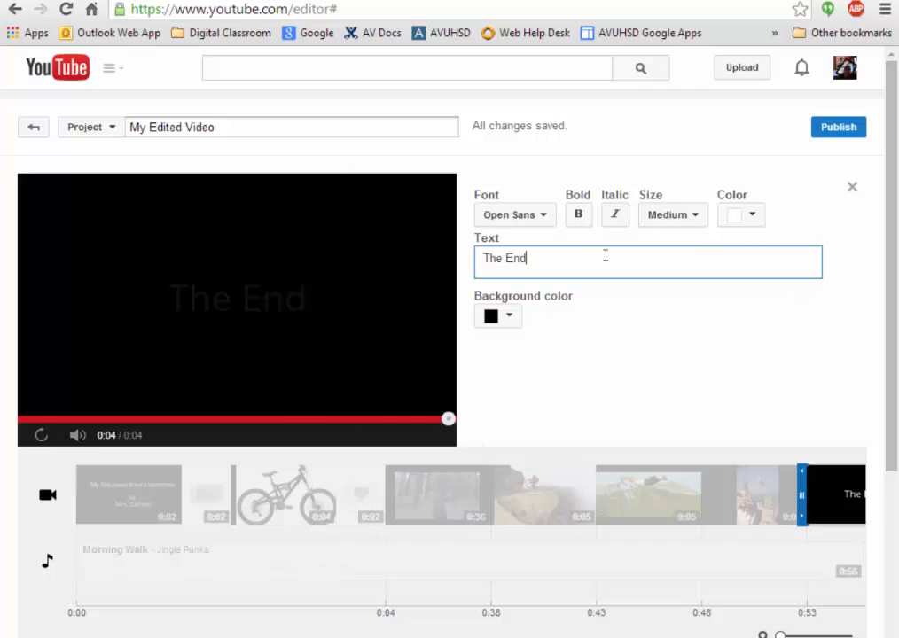
{"action": "mouse_move", "coordinate": [851, 186]}
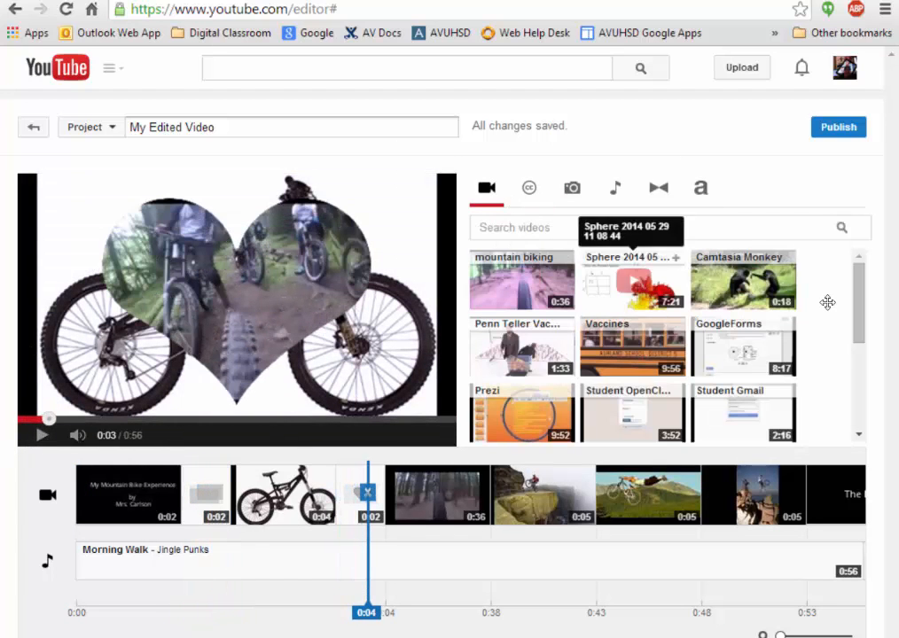
{"action": "mouse_move", "coordinate": [522, 346]}
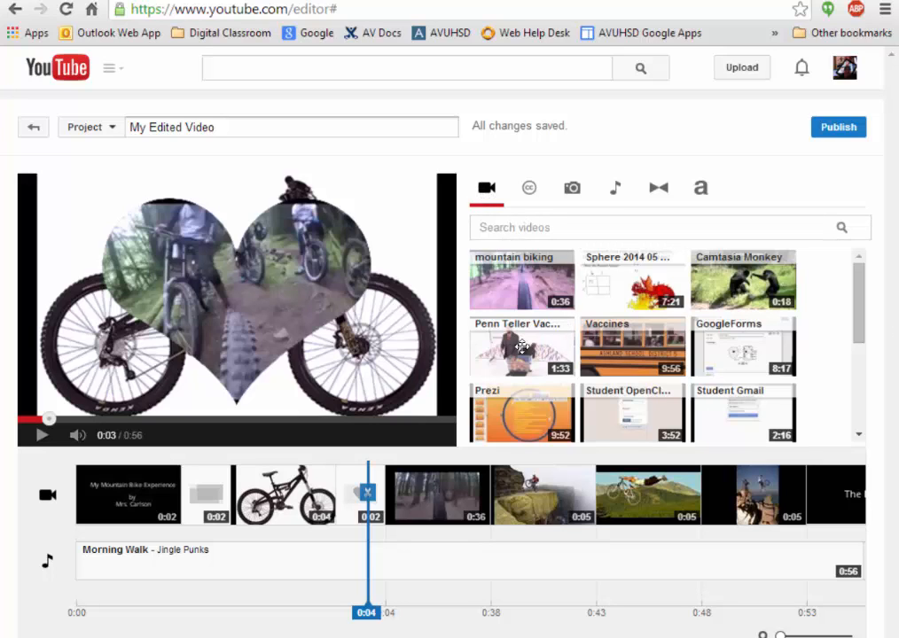
{"action": "mouse_move", "coordinate": [563, 280]}
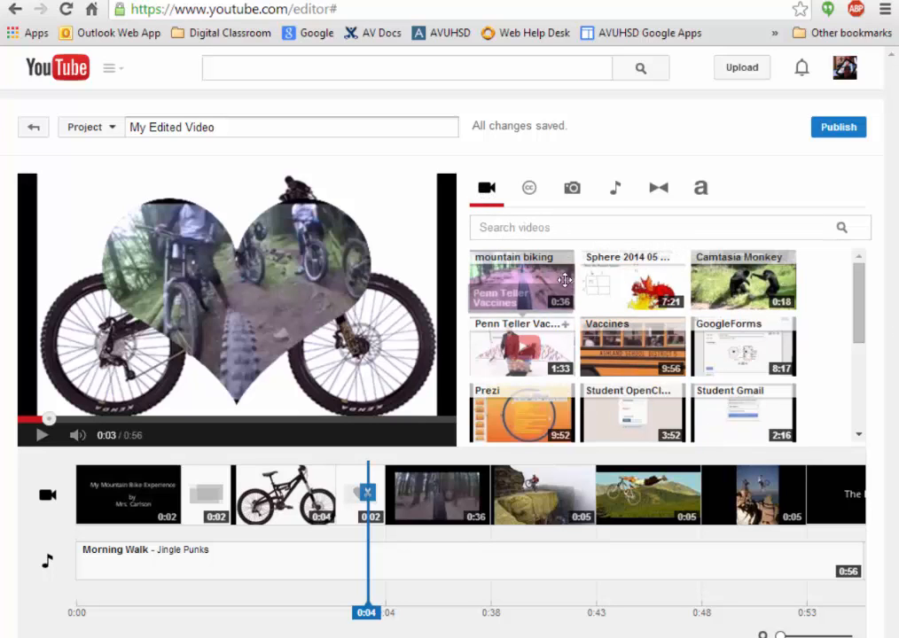
{"action": "mouse_move", "coordinate": [471, 371]}
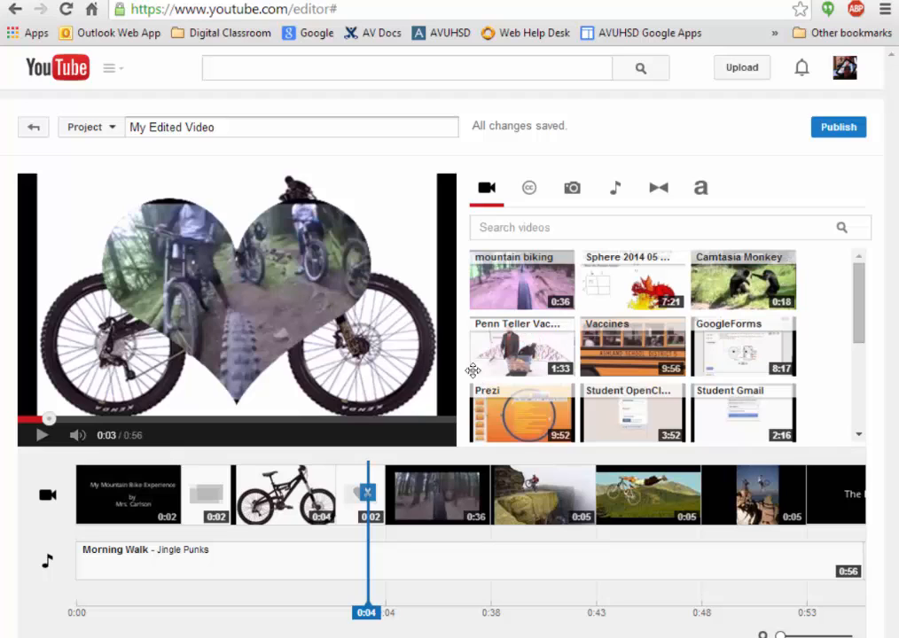
- Review the Photos and Titles libraries, leaving the title styles showing
{"action": "left_click", "coordinate": [570, 188]}
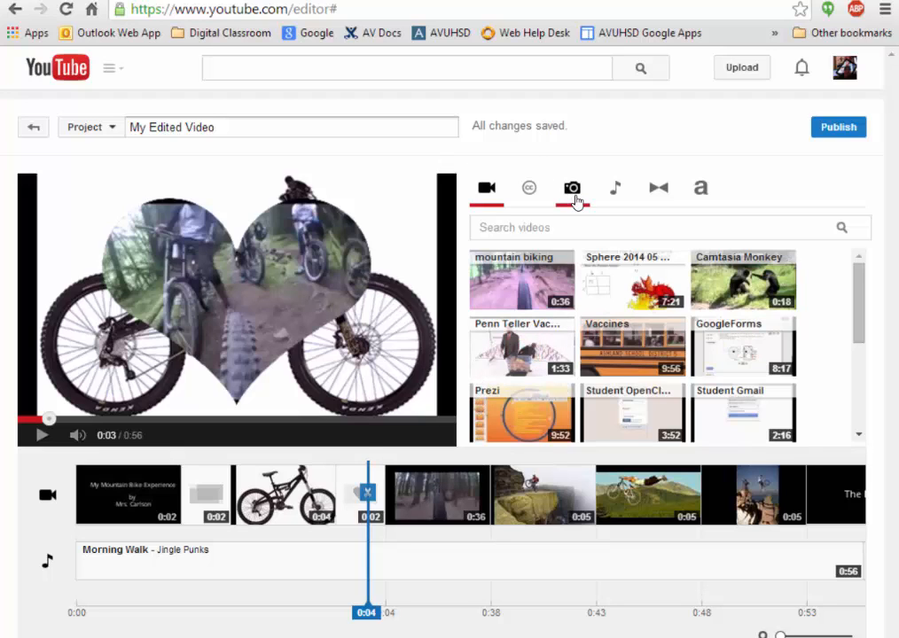
{"action": "left_click", "coordinate": [571, 188]}
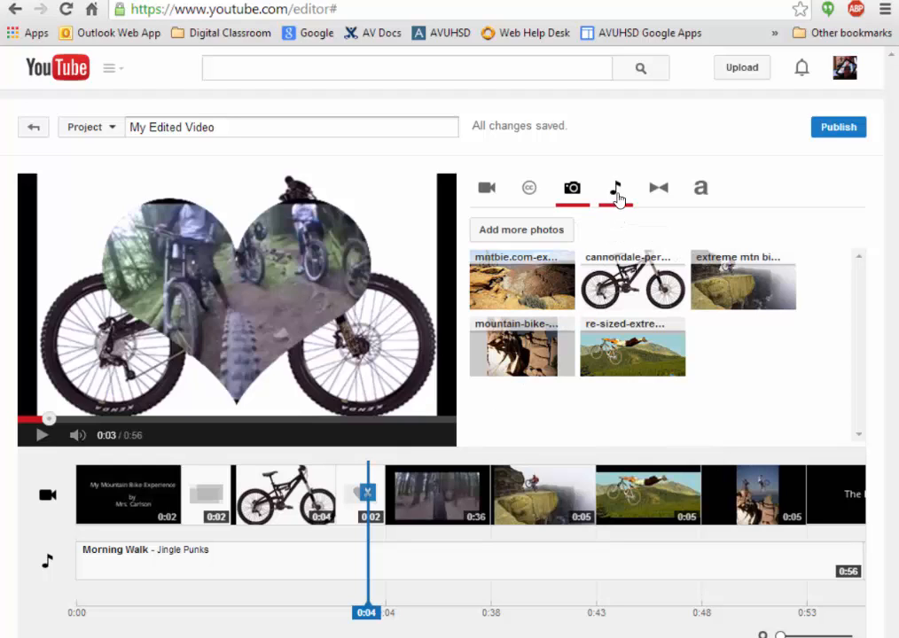
{"action": "mouse_move", "coordinate": [615, 190]}
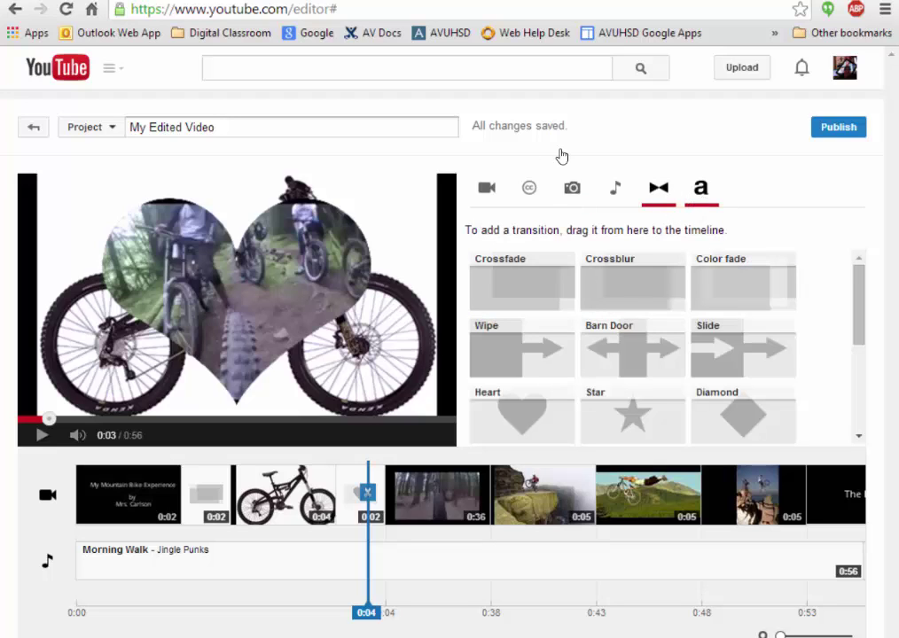
{"action": "left_click", "coordinate": [700, 188]}
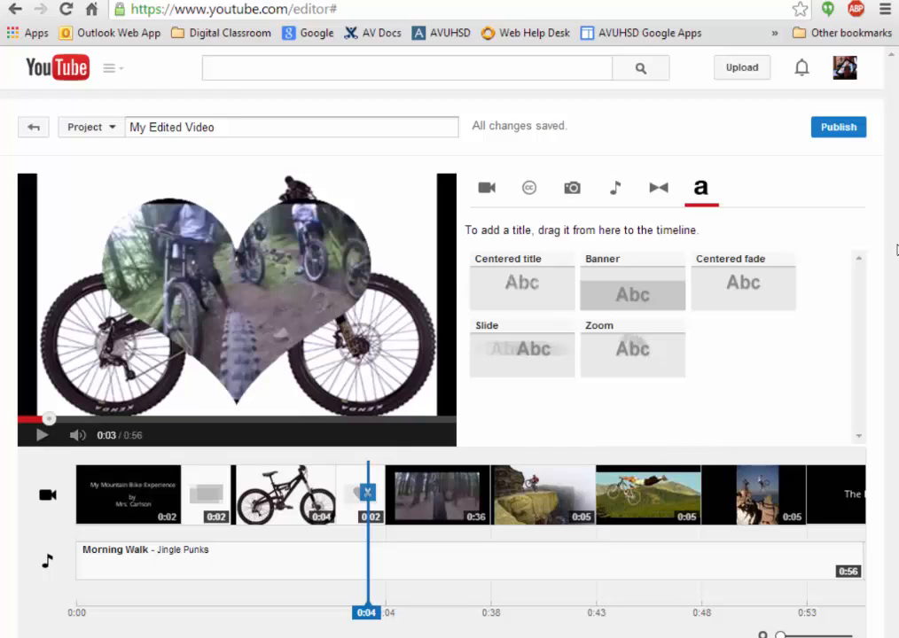
{"action": "mouse_move", "coordinate": [589, 517]}
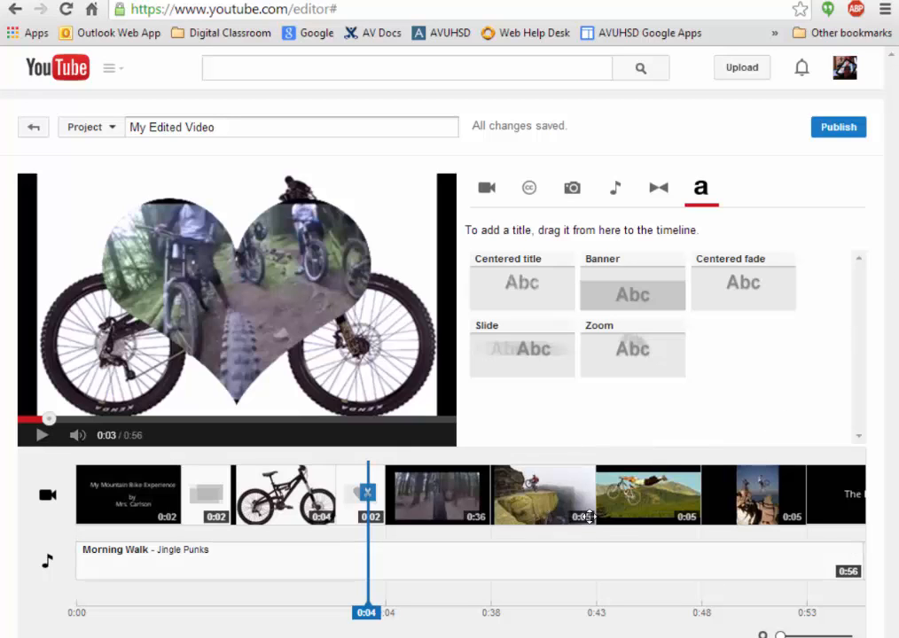
{"action": "mouse_move", "coordinate": [603, 480]}
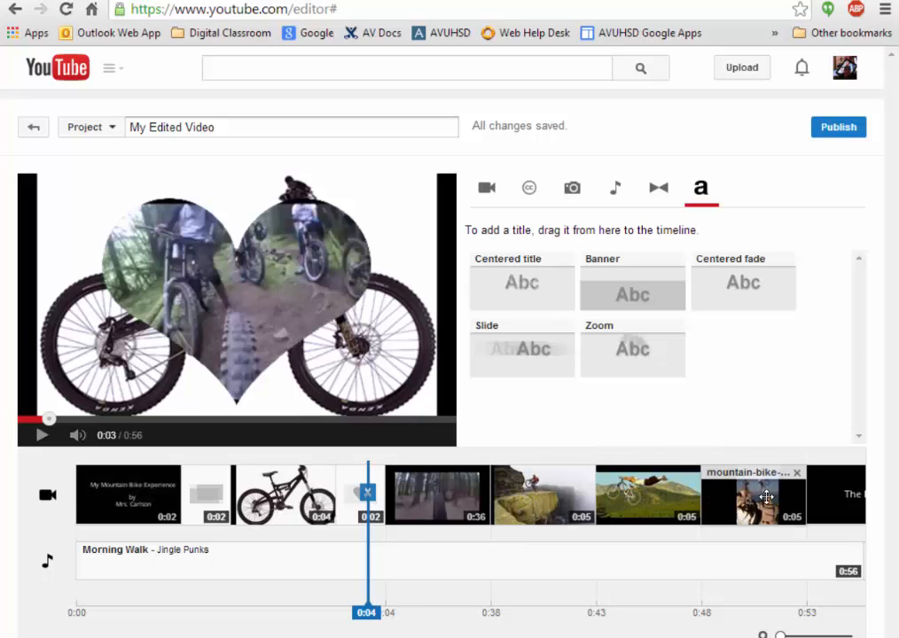
{"action": "mouse_move", "coordinate": [756, 496]}
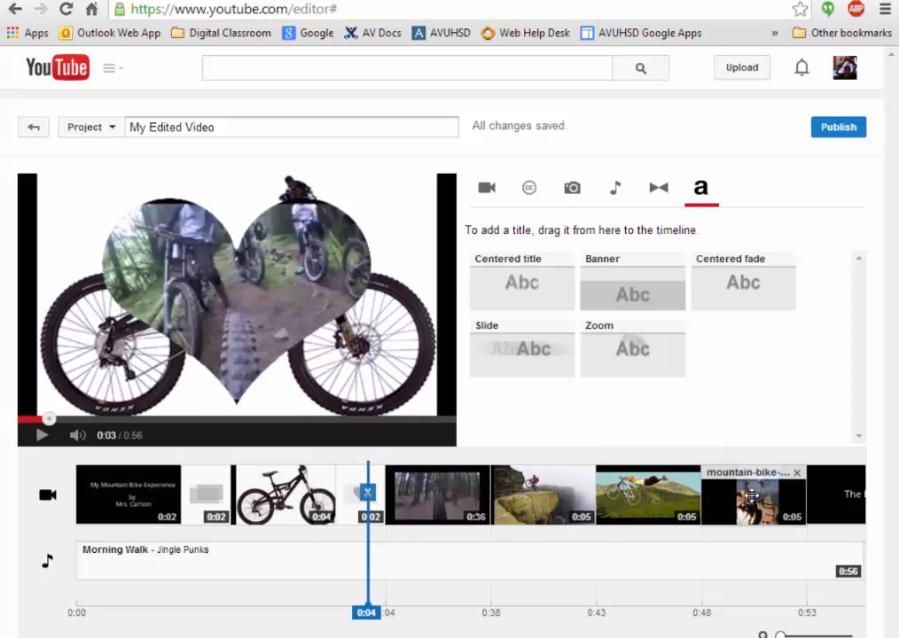
{"action": "mouse_move", "coordinate": [890, 447]}
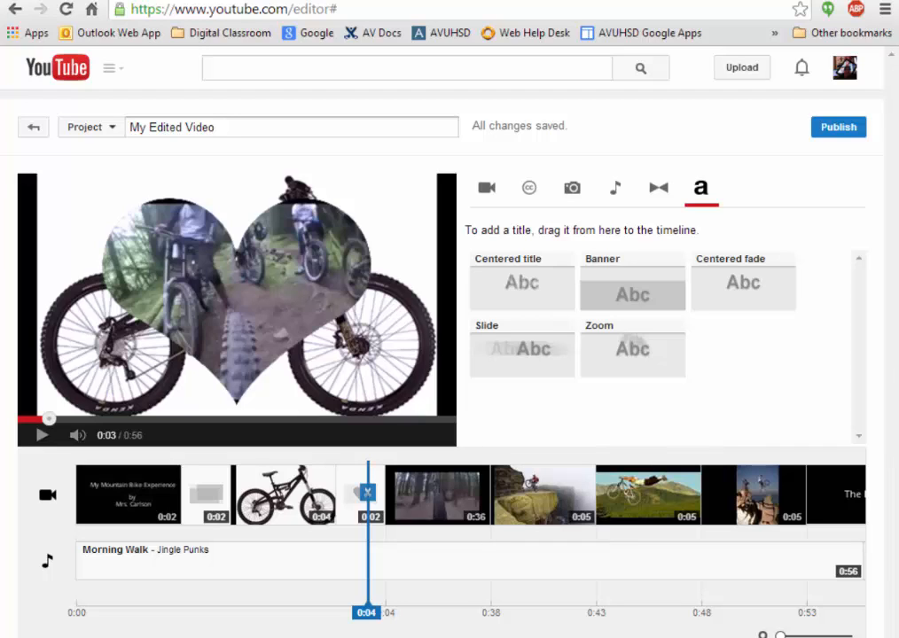
{"action": "mouse_move", "coordinate": [837, 128]}
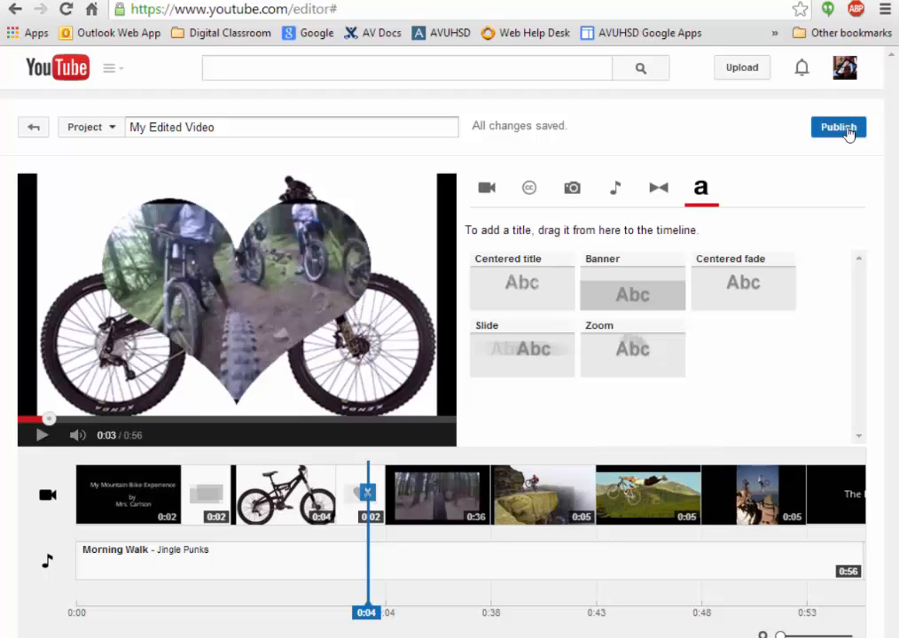
- Publish the edited video and wait while its watch page processes the edits
{"action": "left_click", "coordinate": [836, 128]}
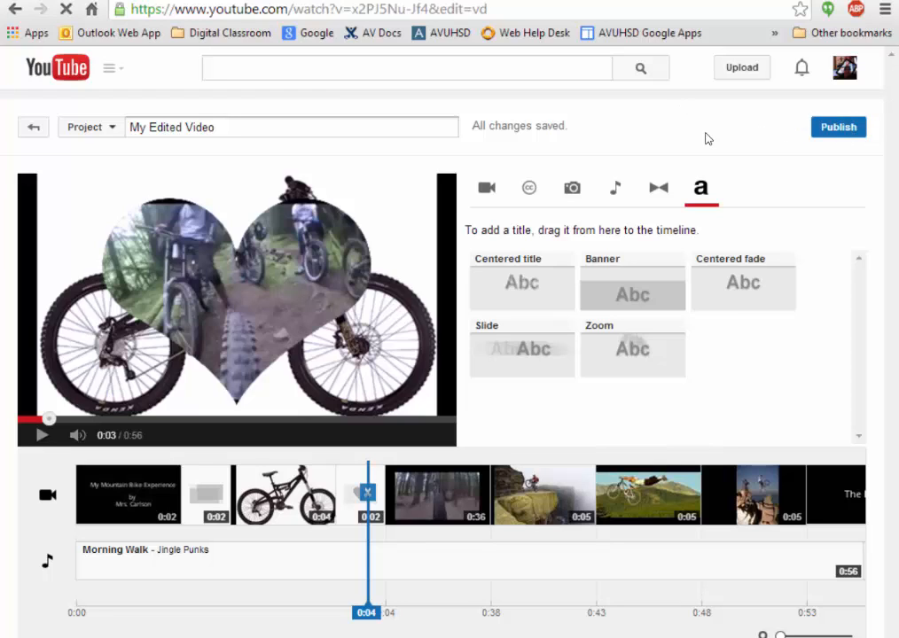
{"action": "left_click", "coordinate": [837, 128]}
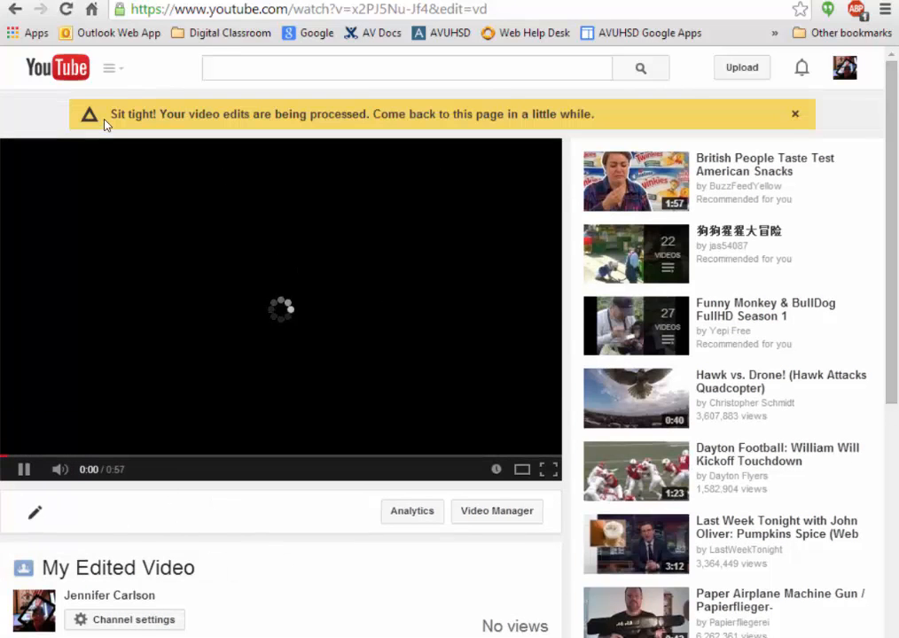
{"action": "mouse_move", "coordinate": [448, 177]}
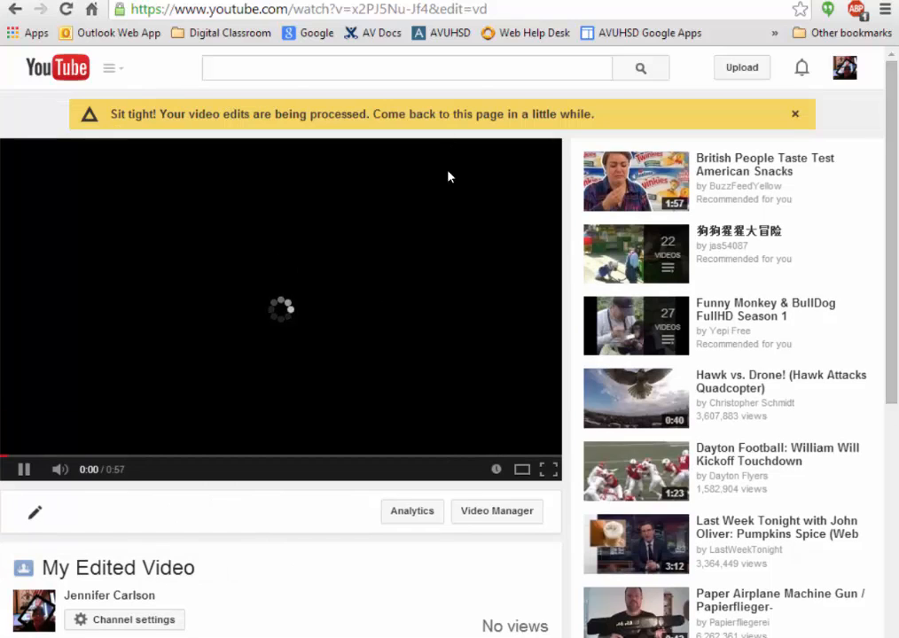
{"action": "mouse_move", "coordinate": [413, 615]}
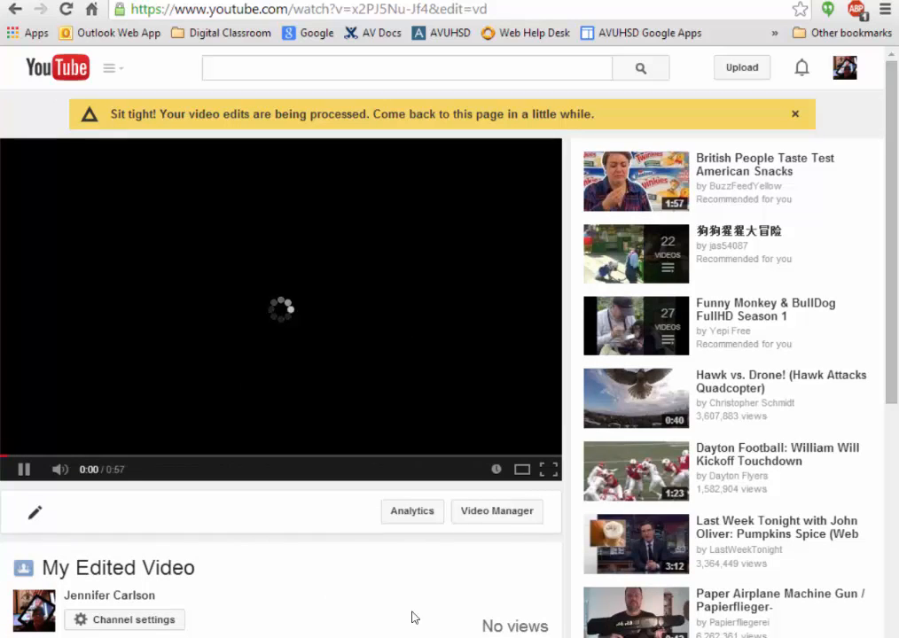
{"action": "mouse_move", "coordinate": [4, 551]}
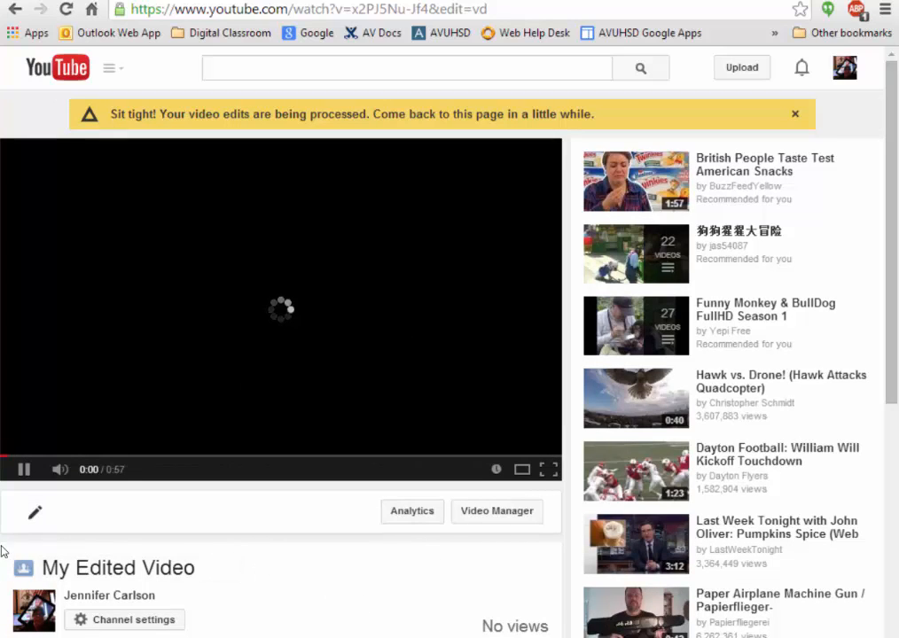
{"action": "mouse_move", "coordinate": [158, 567]}
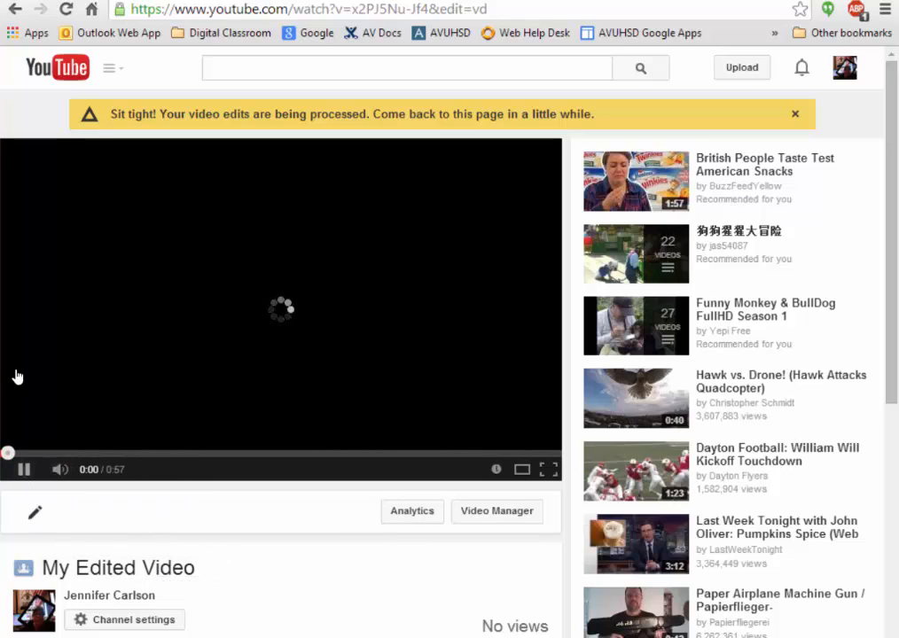
{"action": "mouse_move", "coordinate": [25, 472]}
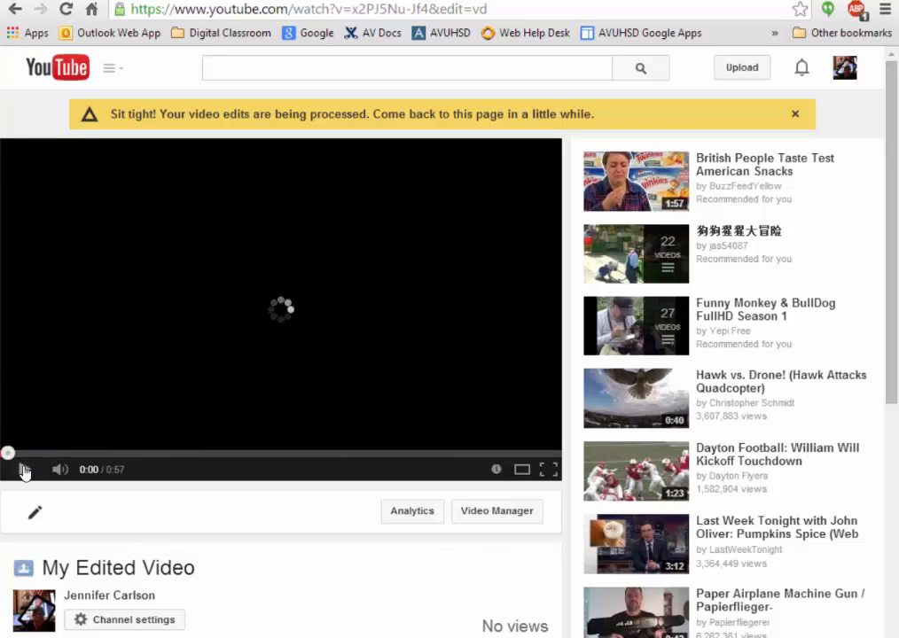